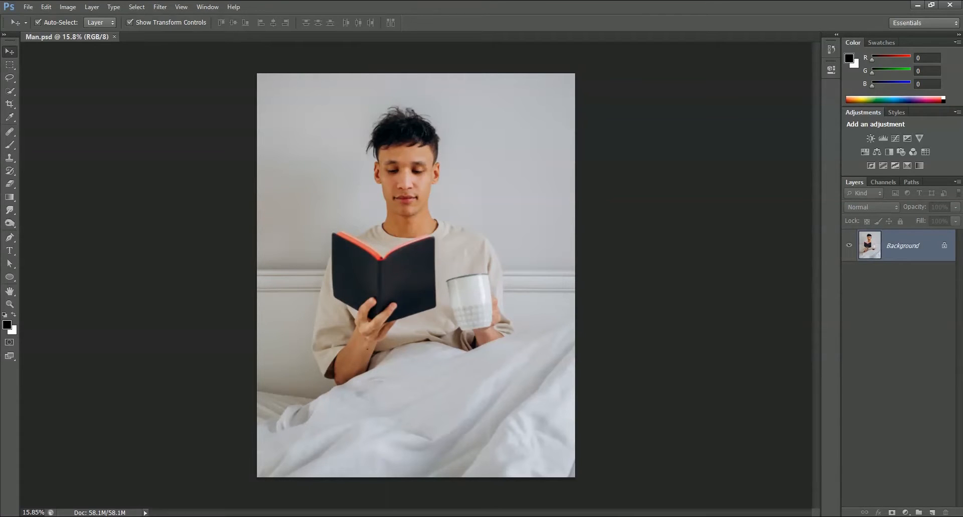
mouse_move(469, 185)
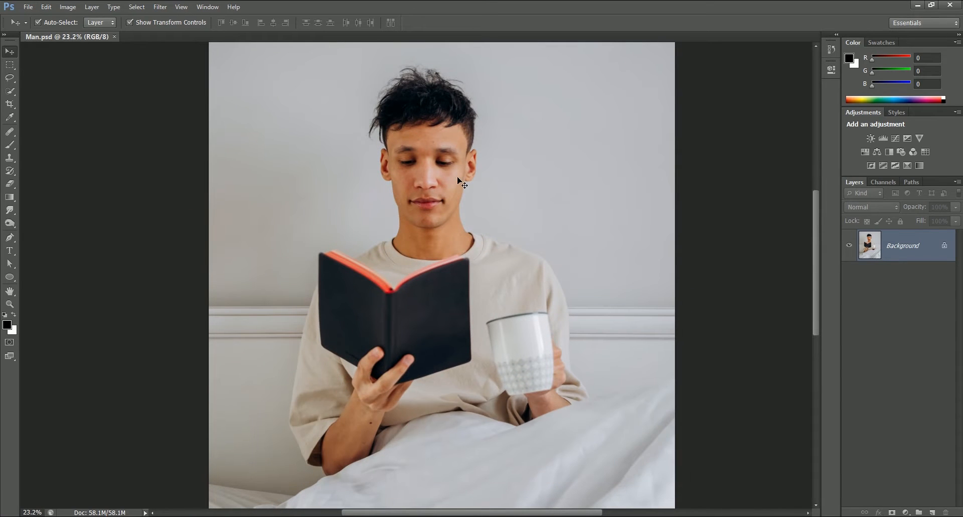
mouse_move(583, 291)
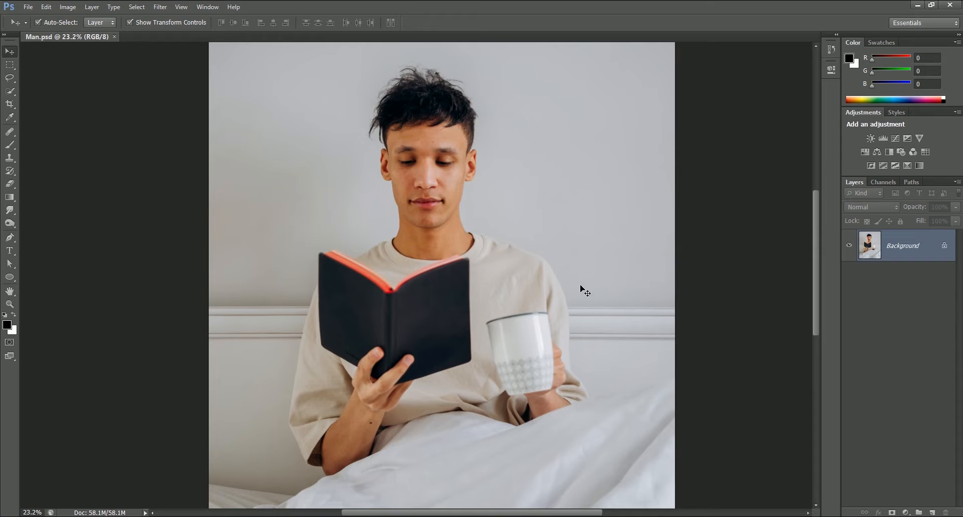
mouse_move(569, 440)
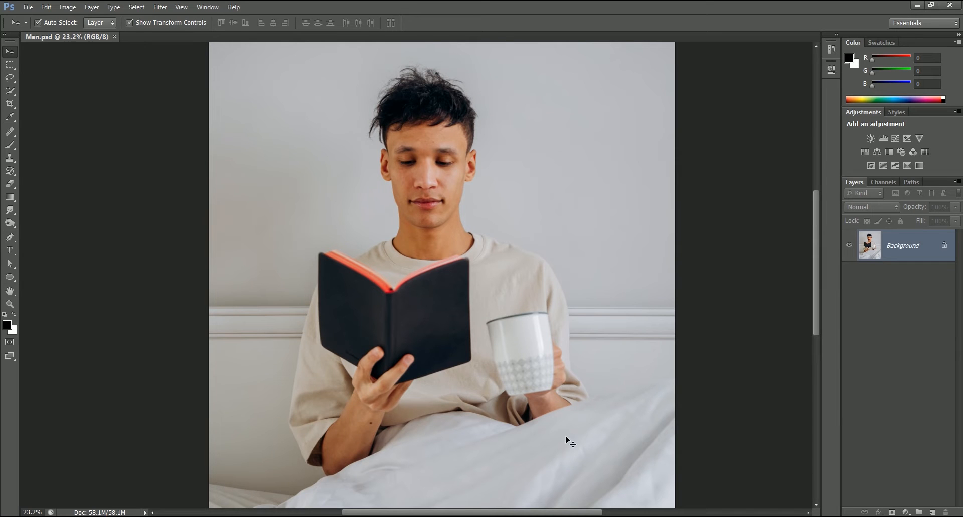
mouse_move(526, 182)
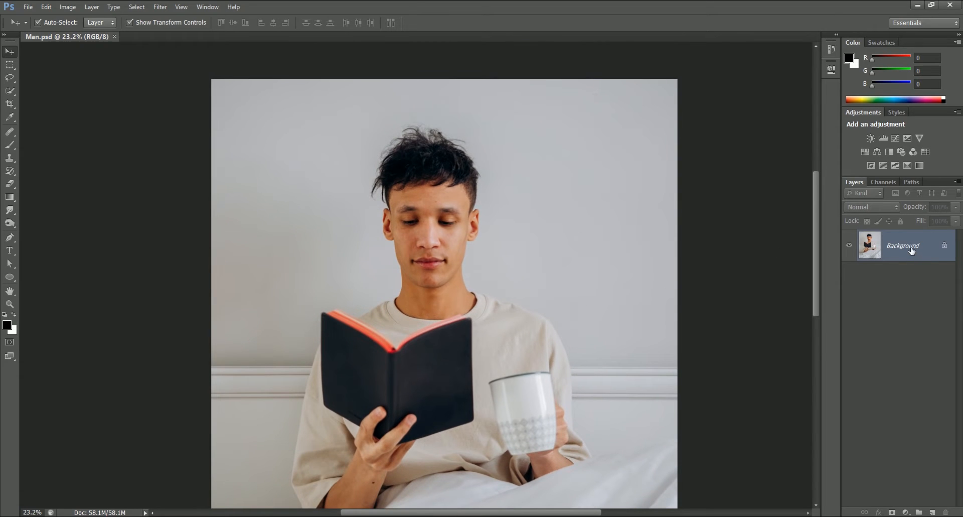
- Unlock Background as Layer 0, trace the man's head as semi-transparent Shape 1, then hide it
double_click(902, 245)
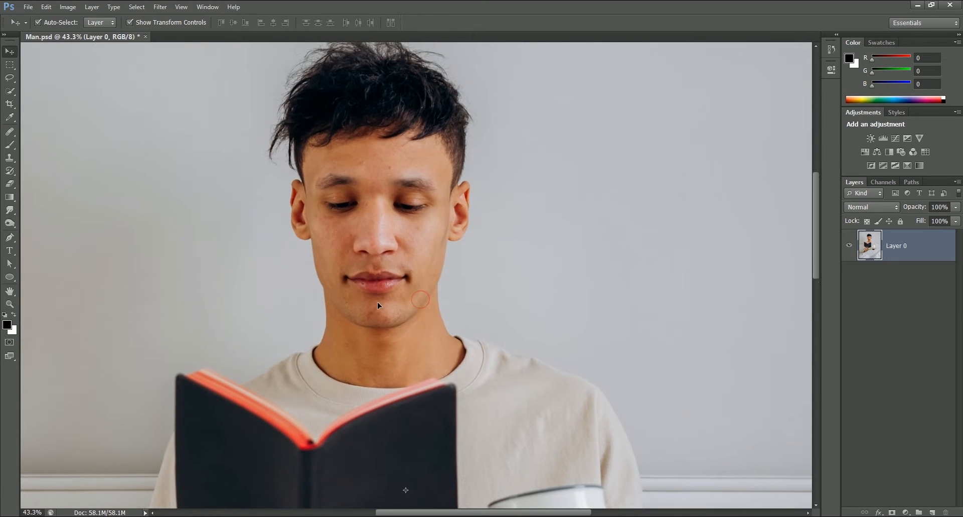
left_click(10, 237)
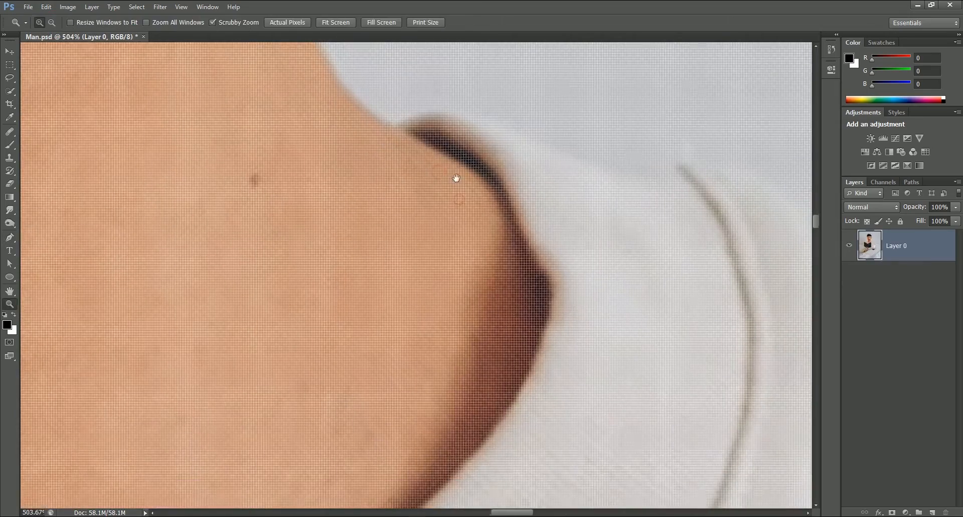
left_click(451, 230)
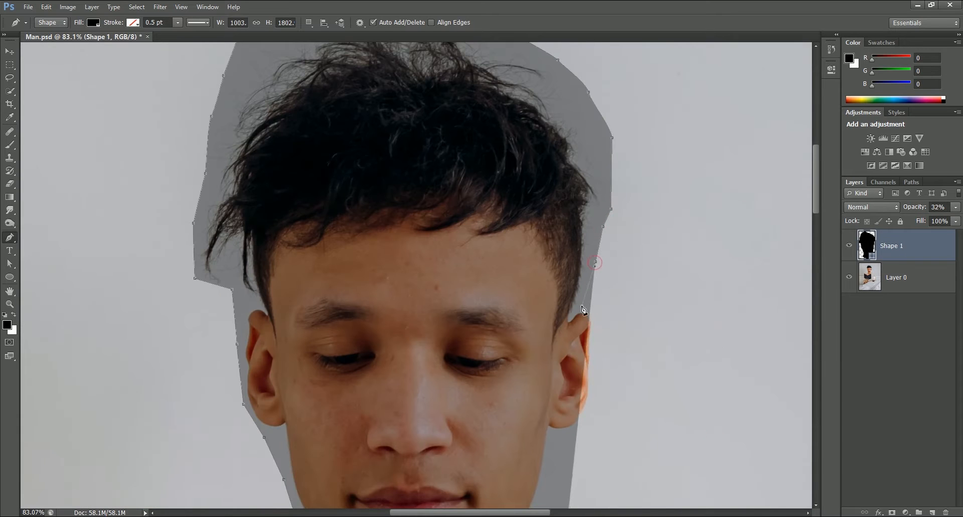
scroll("down", 3)
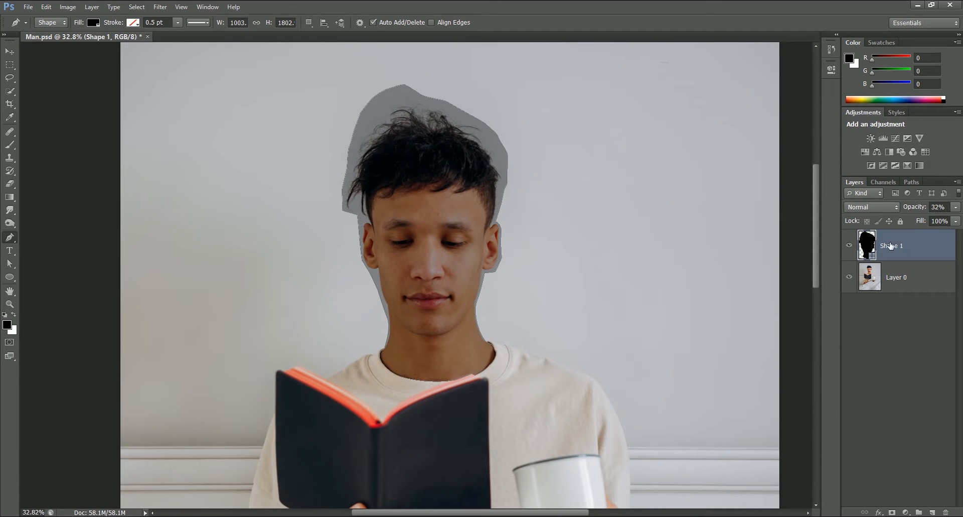
left_click(848, 245)
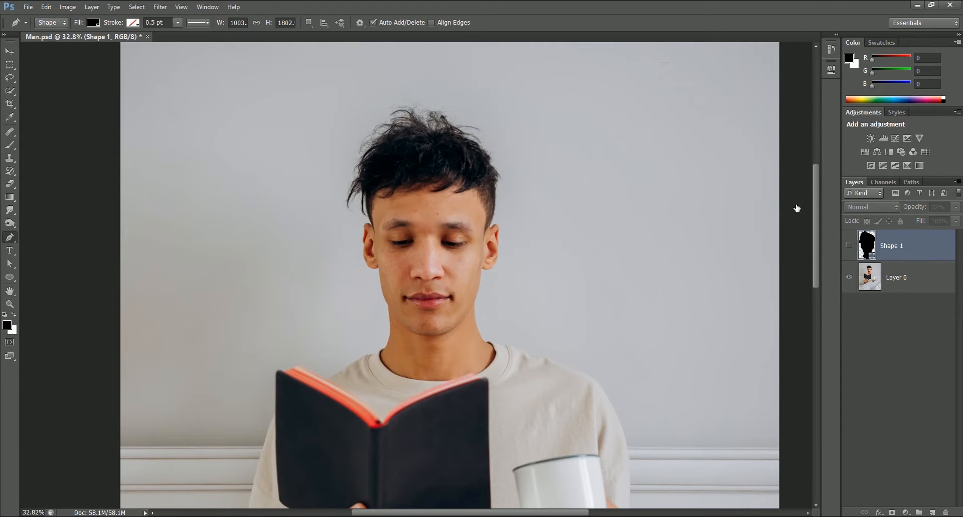
- Copy a rectangle of blank wall to Layer 1 and stretch it left over the head
left_click(10, 65)
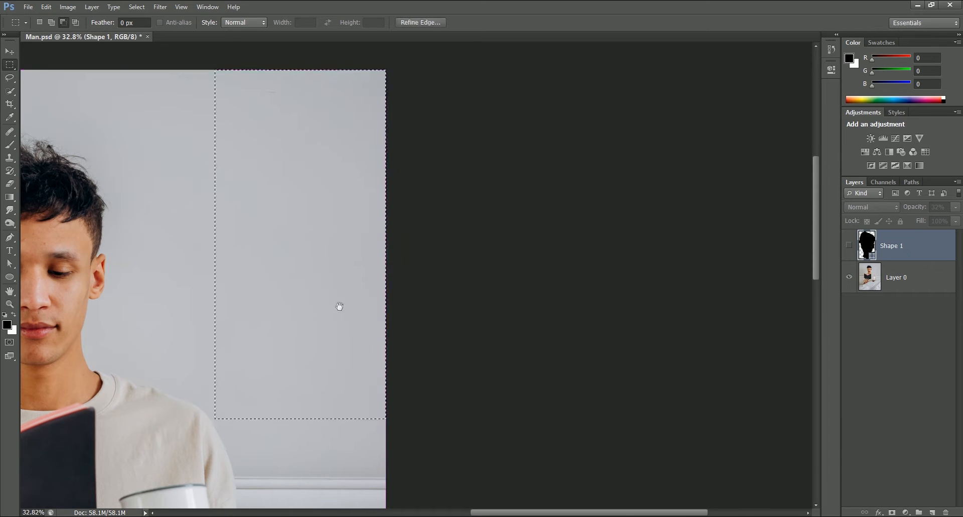
left_click(895, 276)
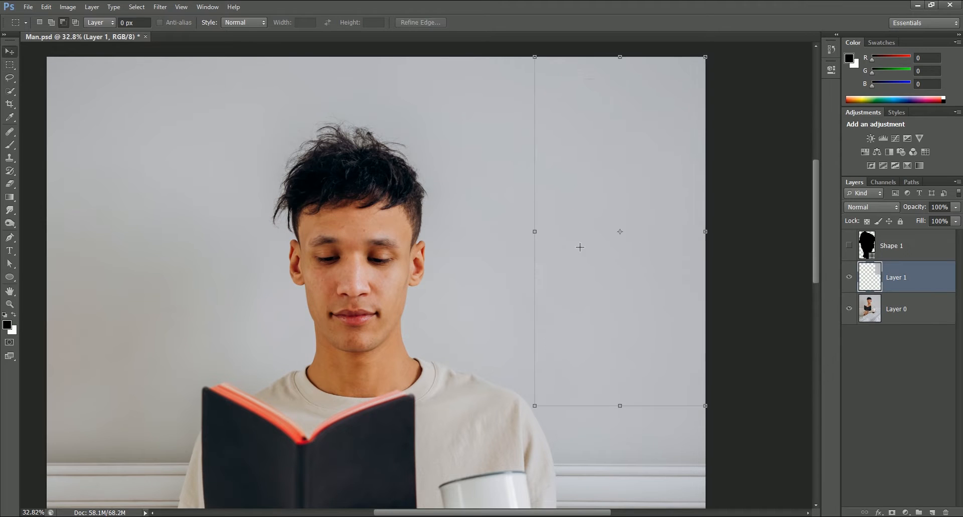
left_click(10, 51)
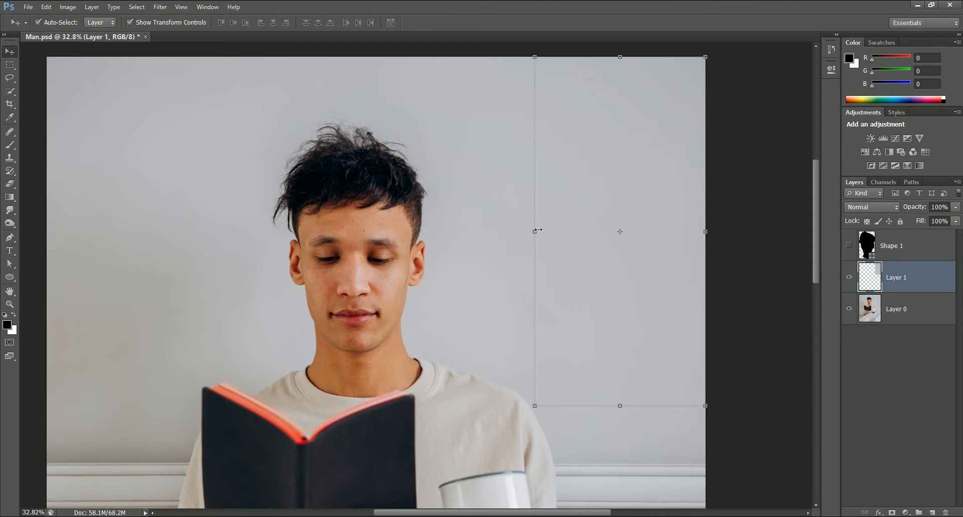
left_click_drag(534, 231, 277, 235)
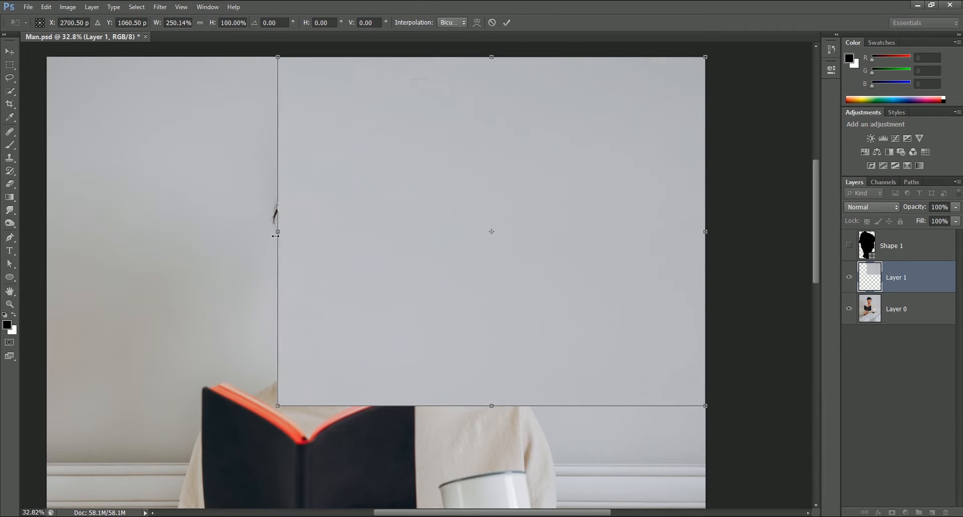
left_click_drag(276, 235, 172, 229)
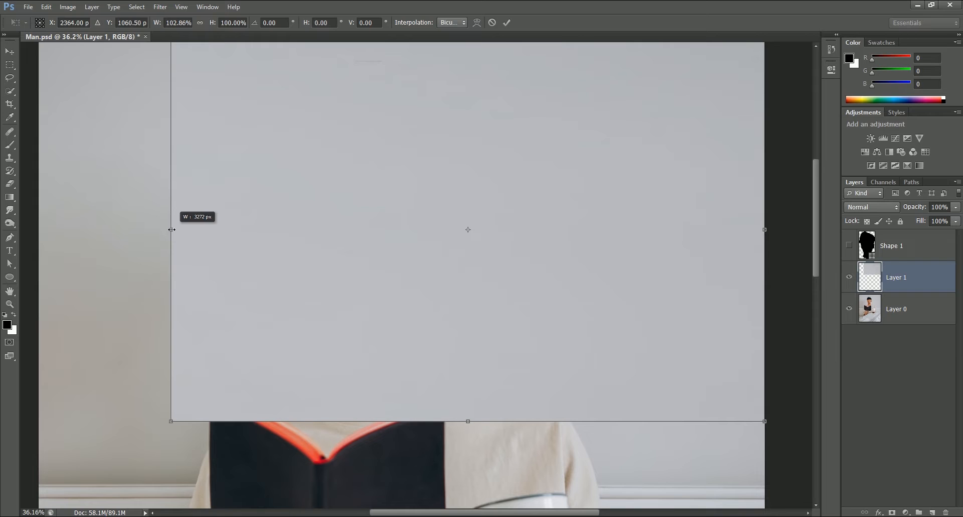
left_click(506, 22)
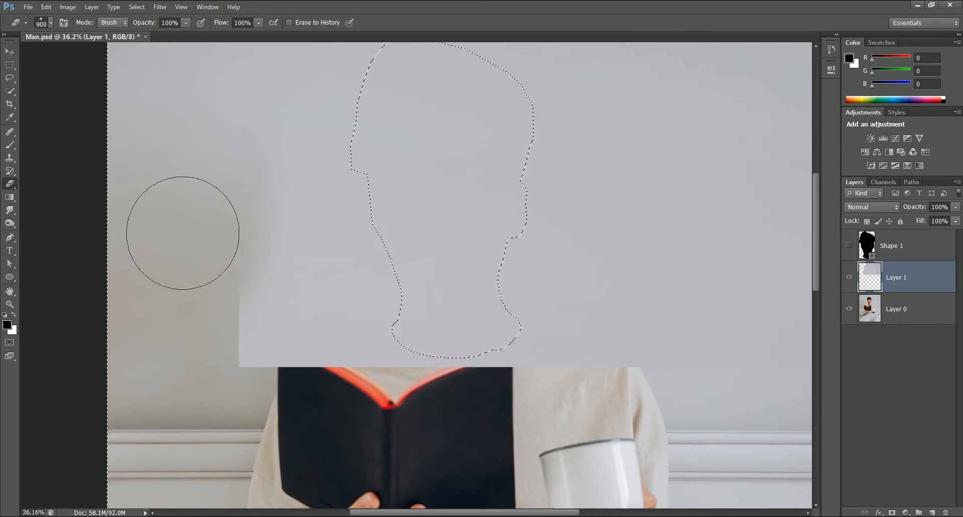
mouse_move(206, 399)
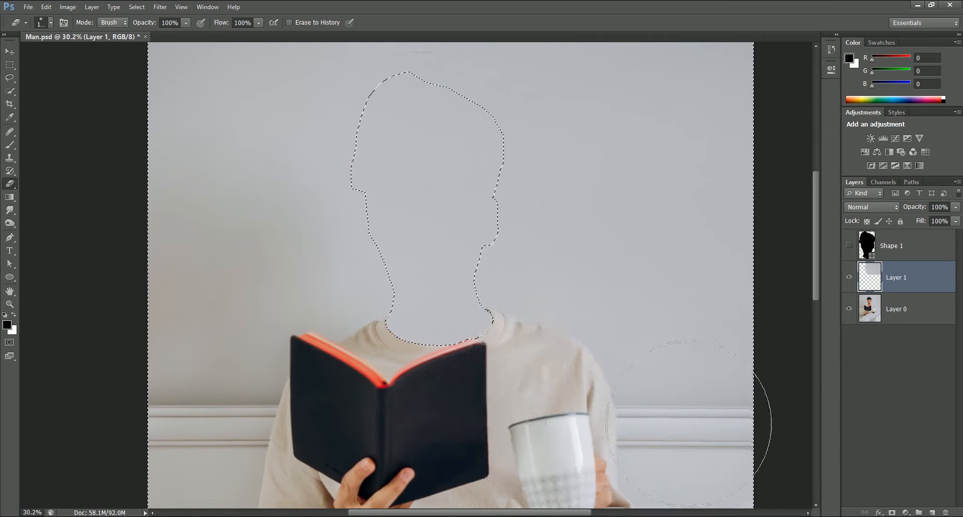
mouse_move(449, 417)
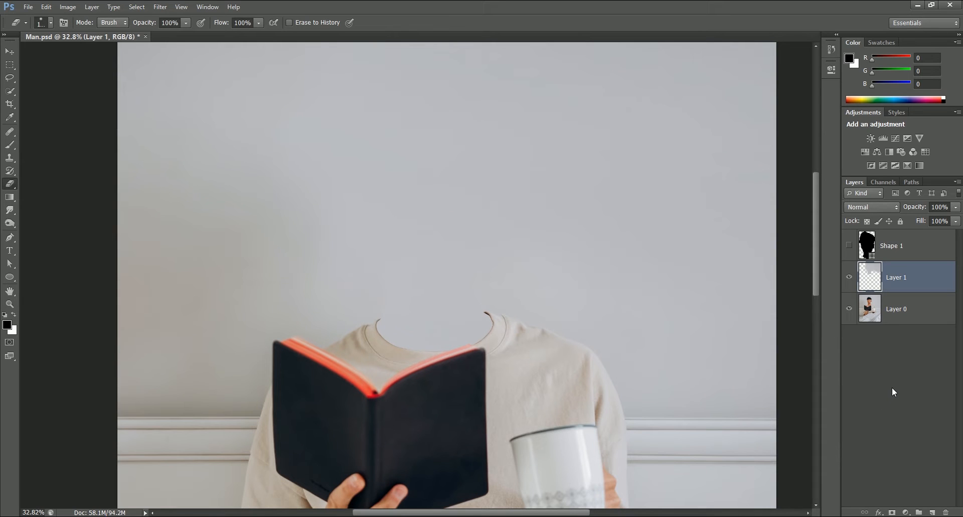
mouse_move(870, 257)
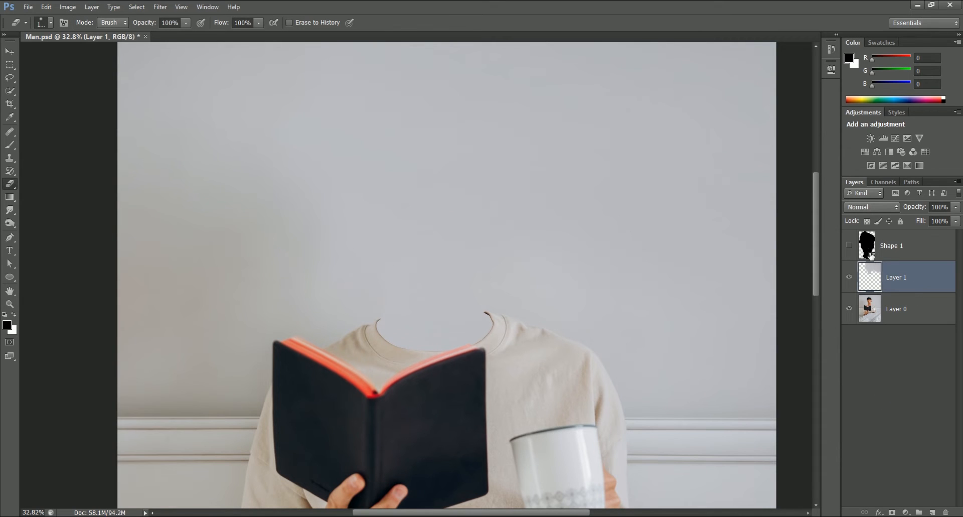
- Show Shape 1 and drag its path points so the grey fills only the collar opening
left_click(849, 245)
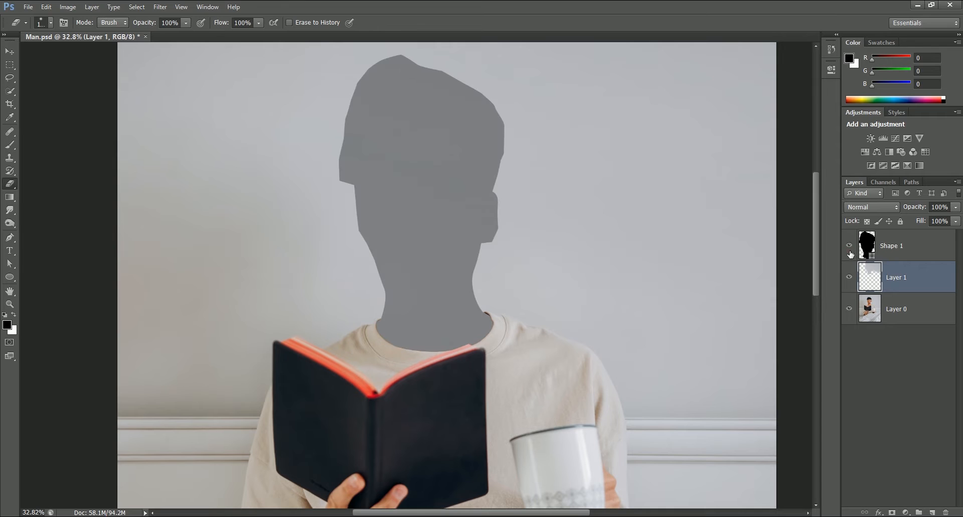
left_click(890, 245)
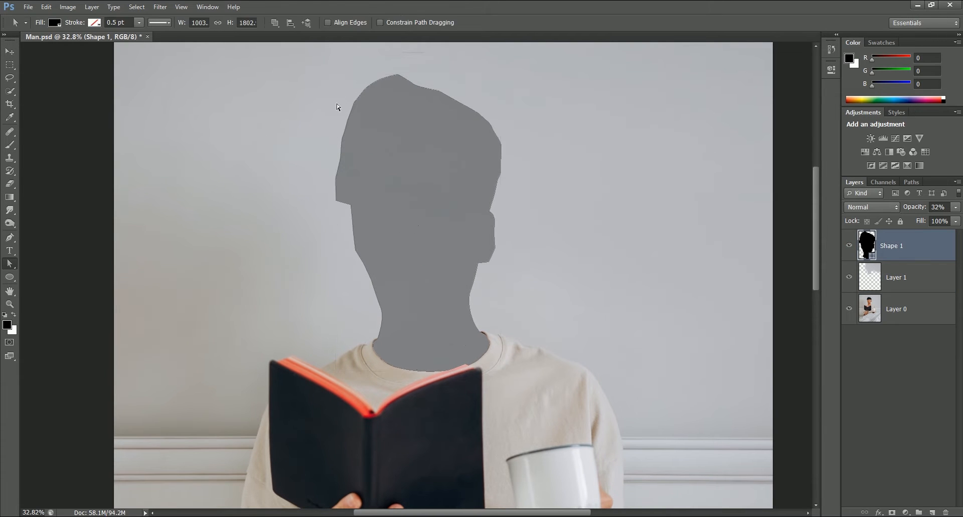
mouse_move(232, 75)
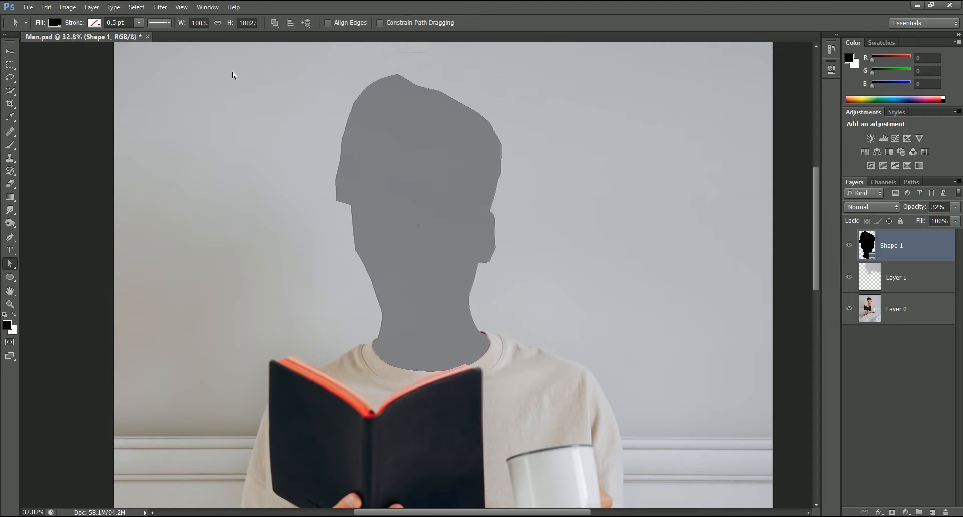
mouse_move(75, 59)
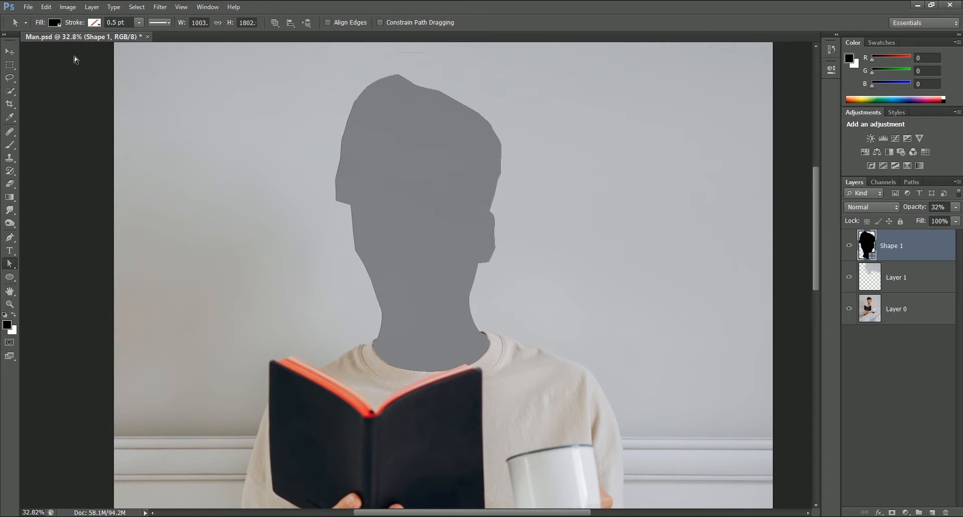
mouse_move(74, 55)
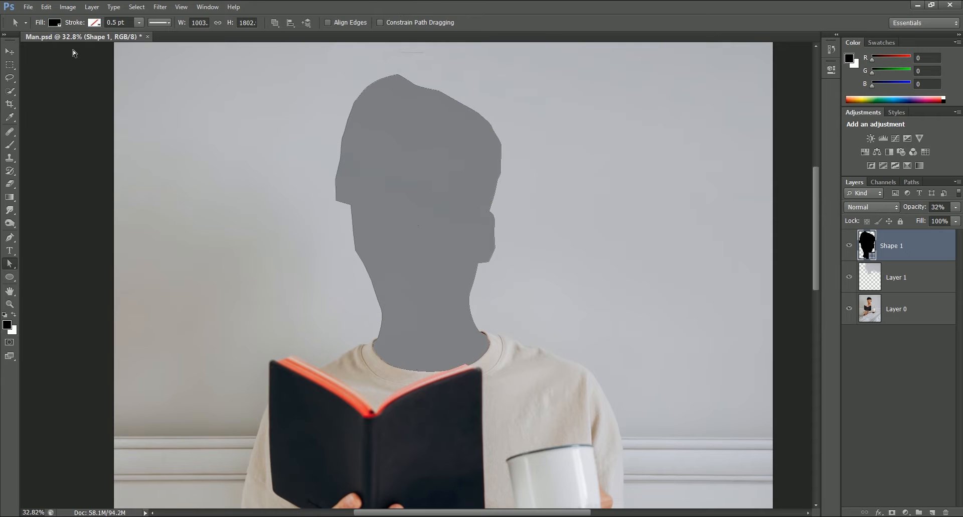
left_click_drag(76, 52, 578, 310)
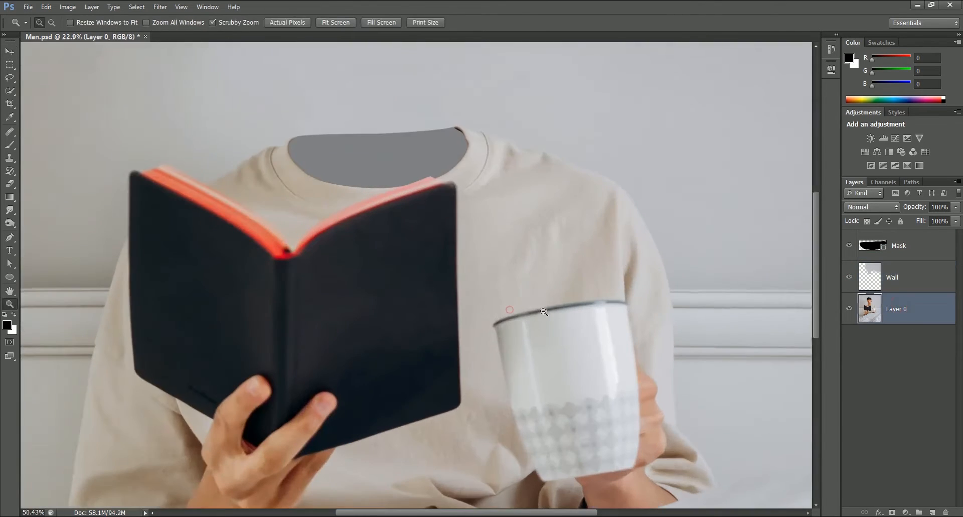
- Add a new layer and load the Mask layer's neck-opening shape as a selection
left_click(10, 51)
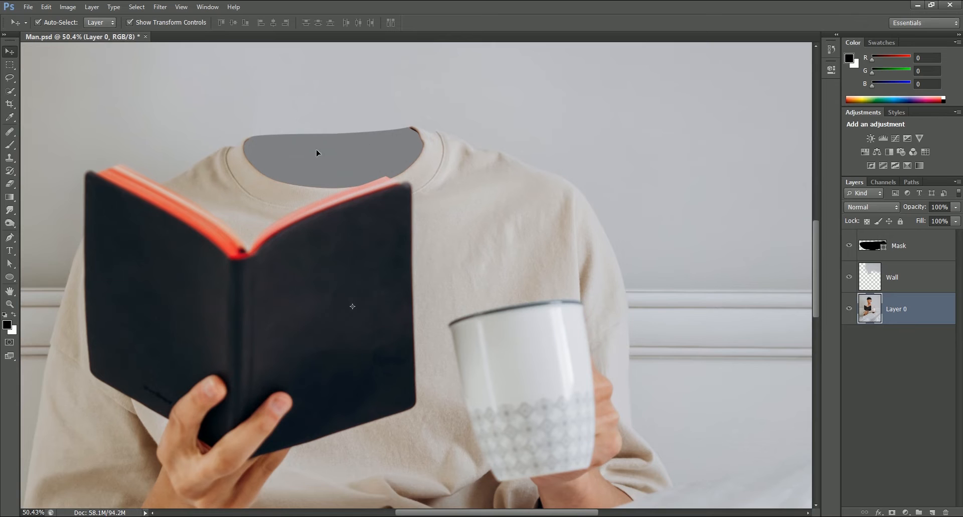
left_click(10, 67)
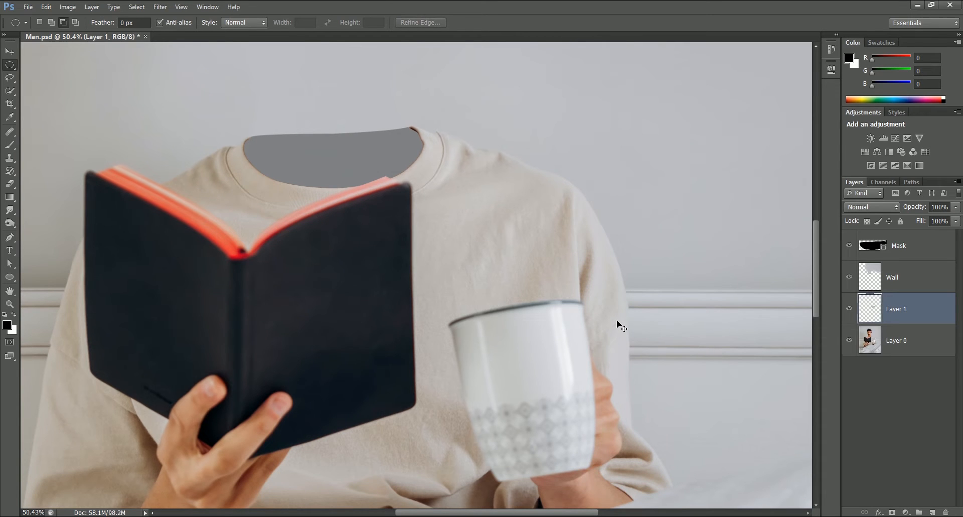
left_click(10, 50)
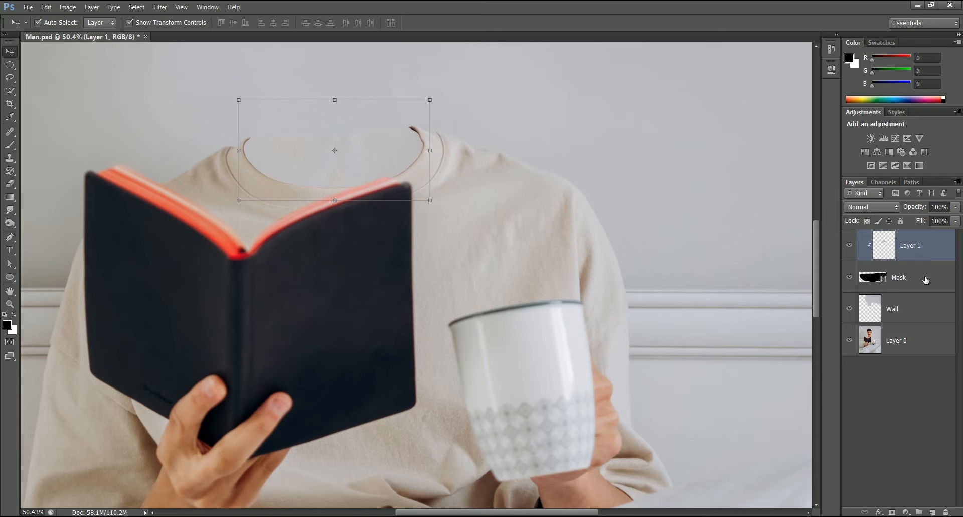
left_click(898, 277)
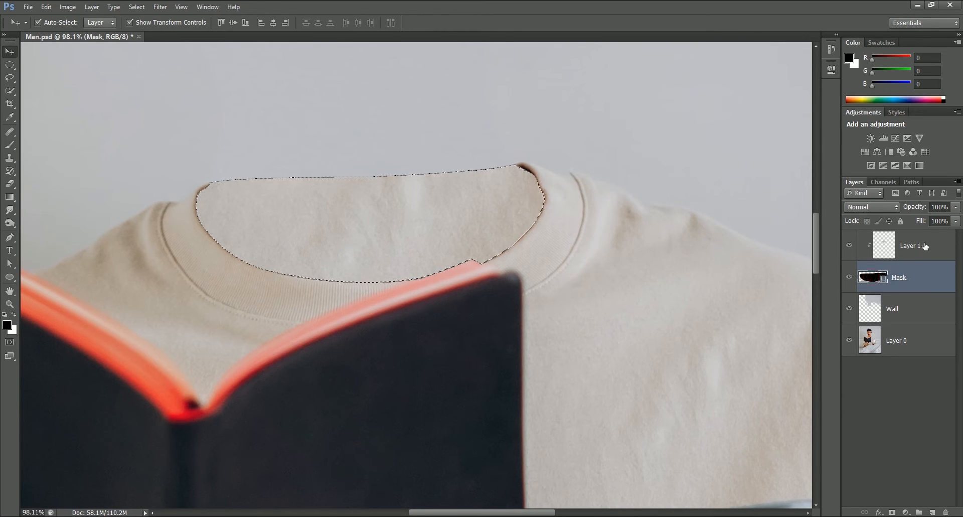
- On new Layer 2, sample the beige shirt colour and paint shaded tones inside the collar
left_click(896, 245)
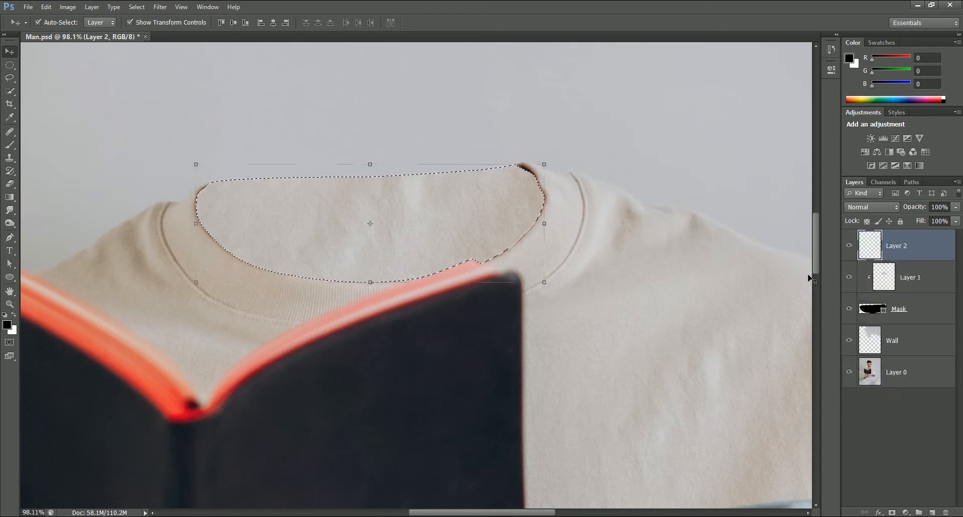
left_click(10, 143)
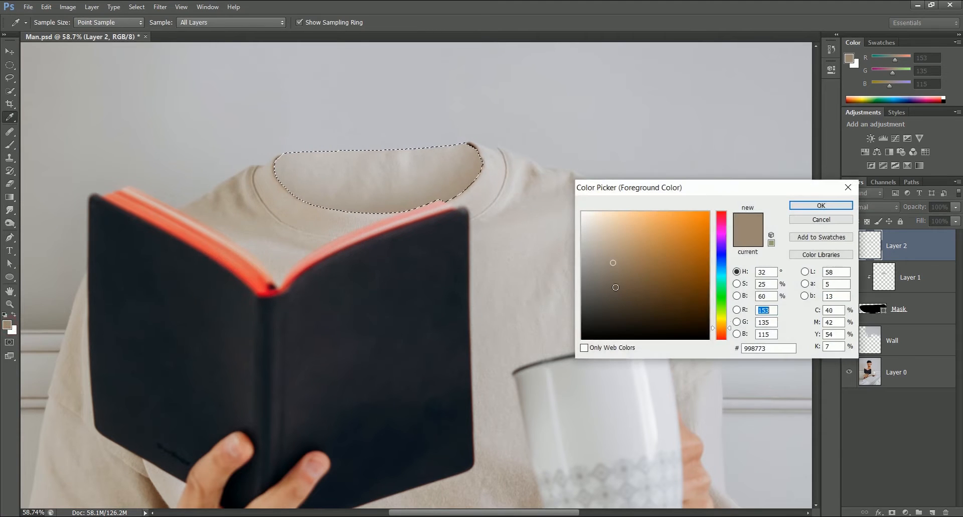
left_click(820, 205)
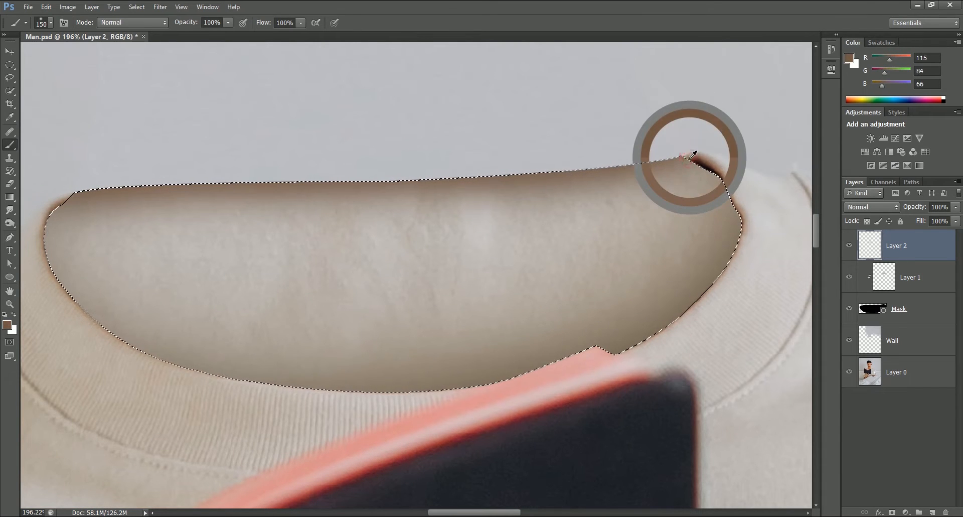
mouse_move(160, 126)
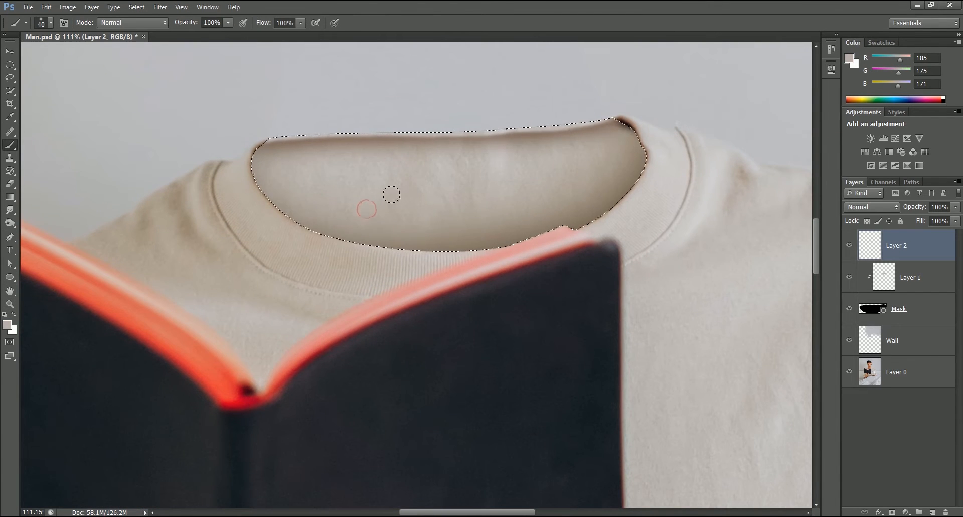
left_click(11, 65)
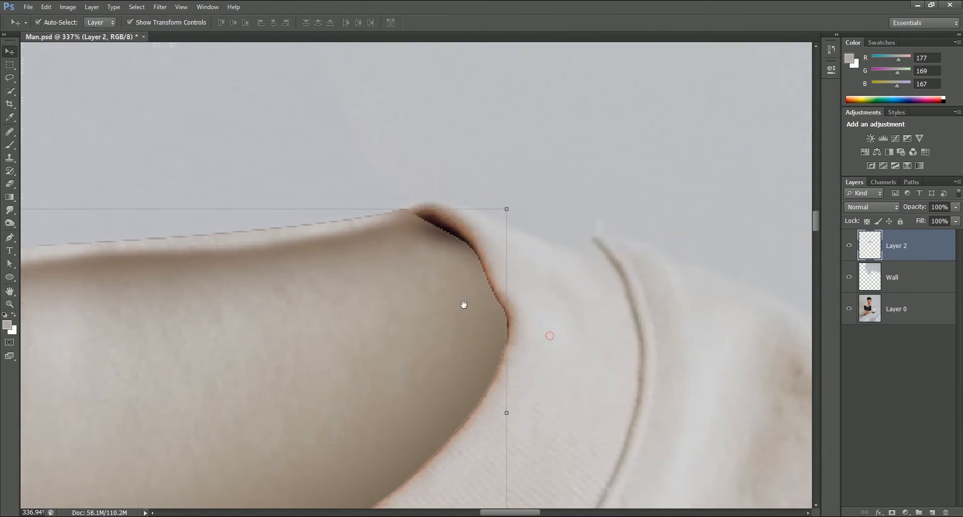
- Select the right corner of the inner collar and warp it into shape
left_click_drag(340, 137, 538, 289)
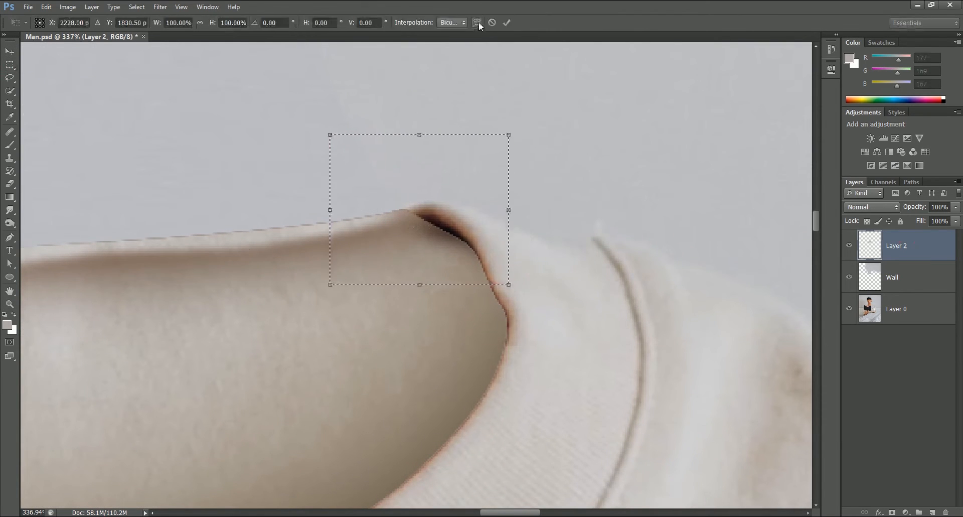
left_click(478, 22)
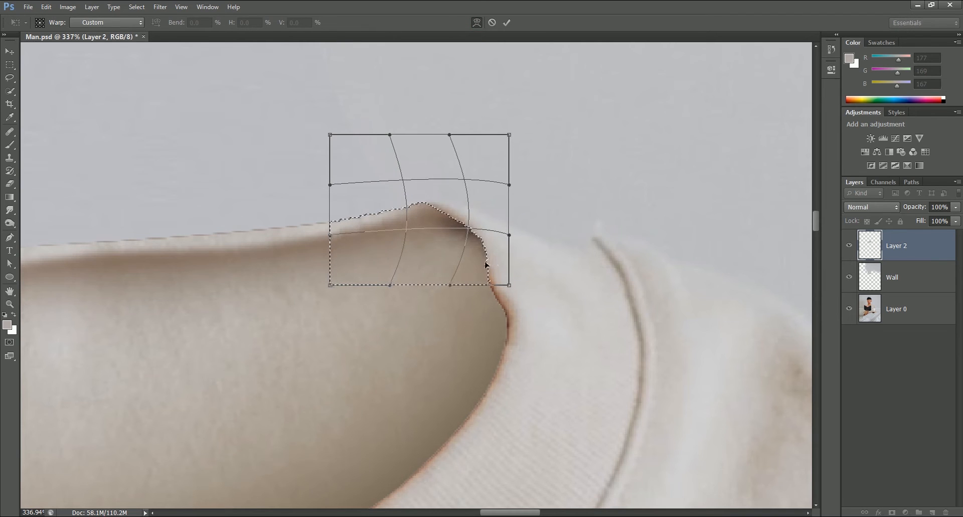
left_click(506, 23)
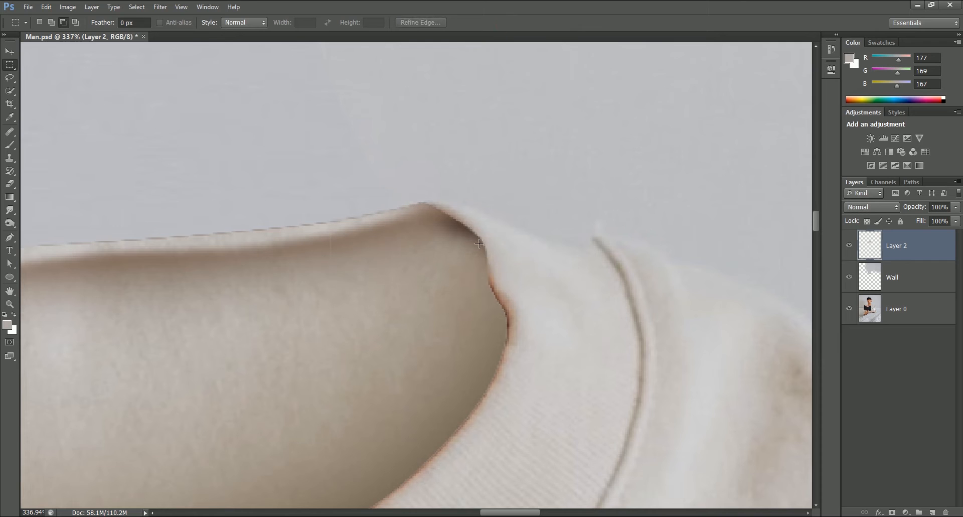
- Erase stray paint at both collar corners and free-transform the inner collar layer
left_click(10, 170)
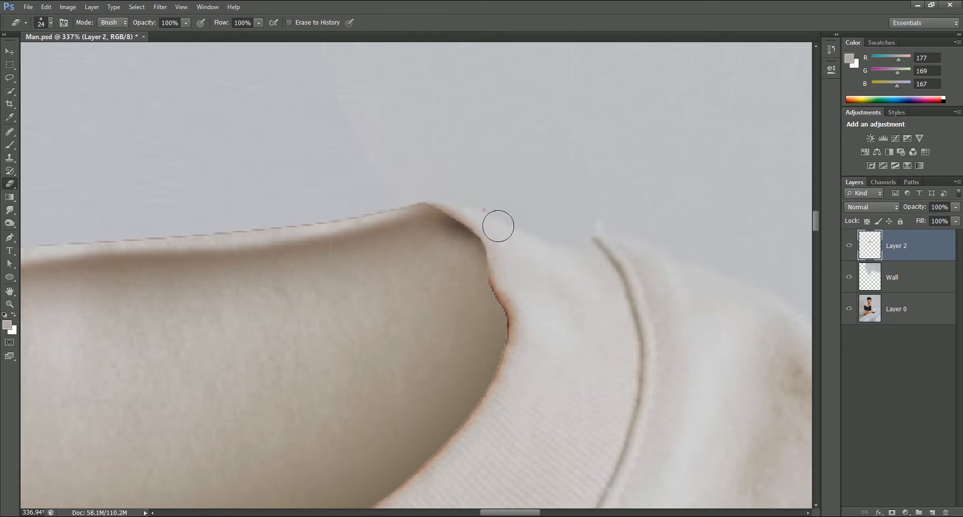
left_click_drag(498, 226, 219, 217)
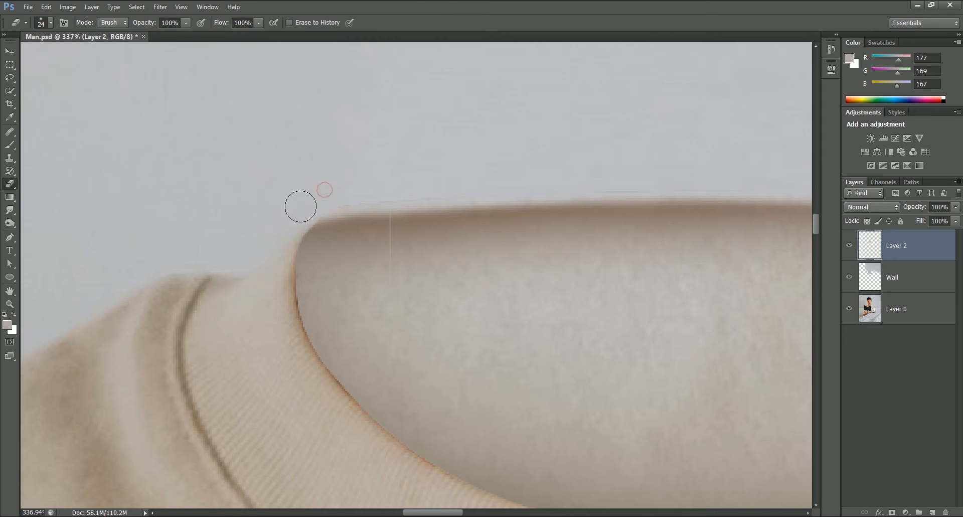
left_click(10, 169)
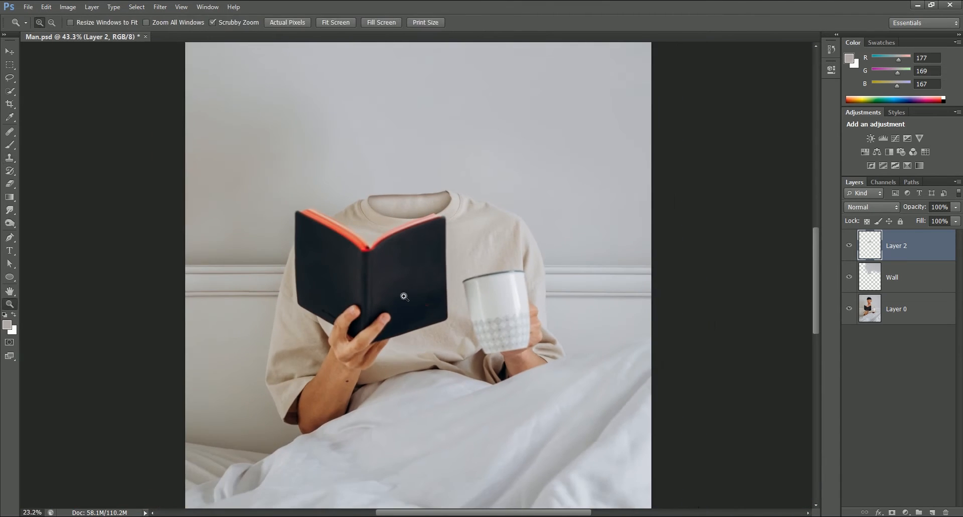
key("ctrl+t")
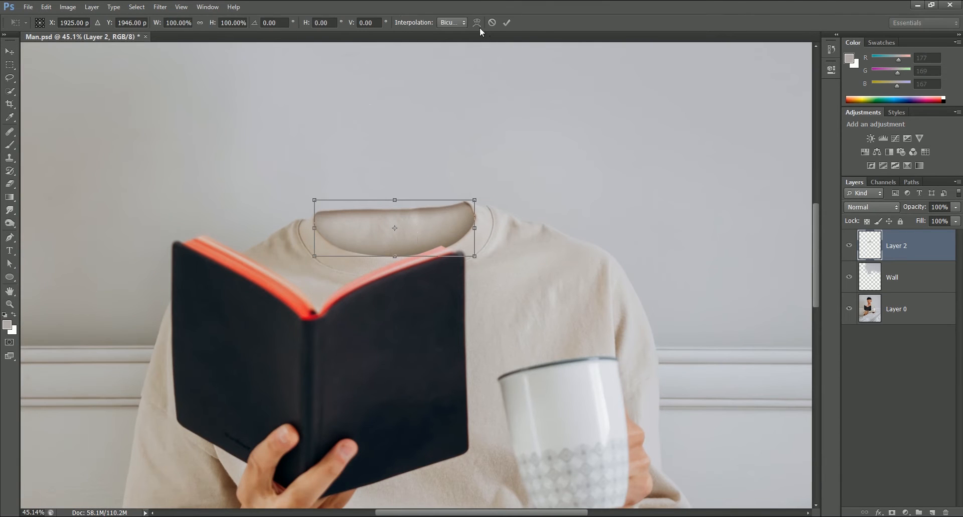
left_click(476, 22)
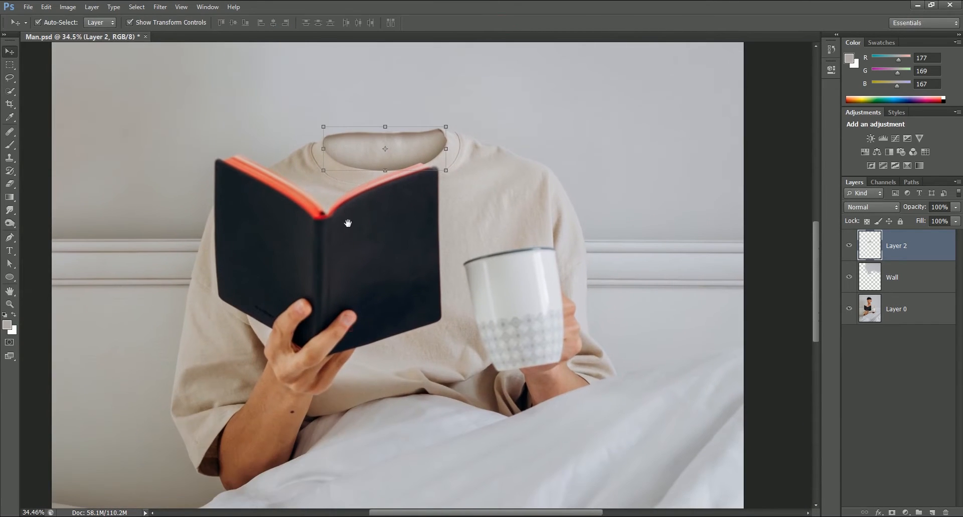
left_click(896, 308)
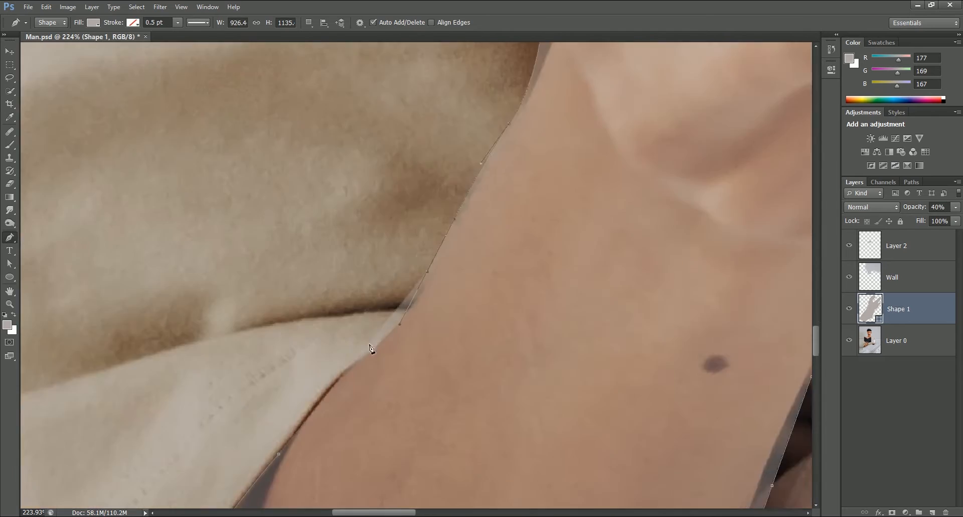
- Duplicate the hand shape layer and name the copy 'Book Mask'
right_click(898, 309)
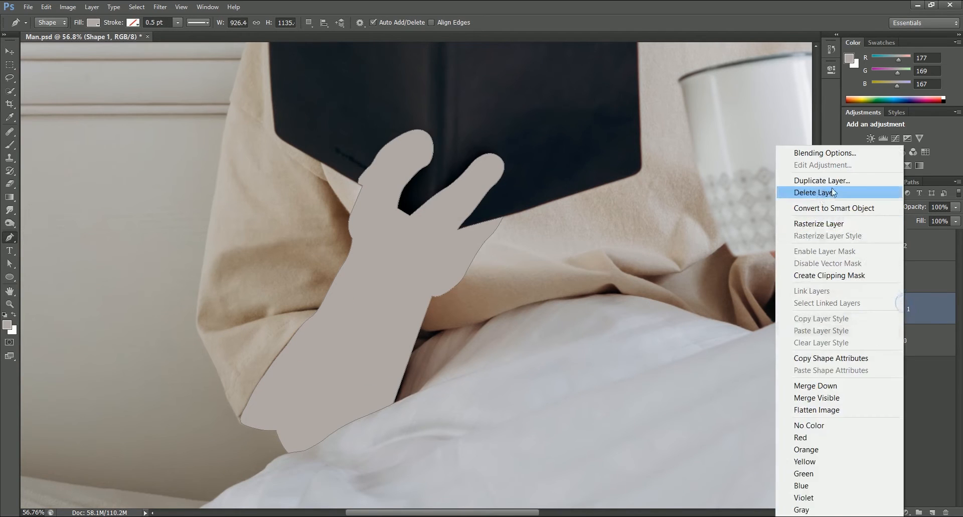
left_click(821, 180)
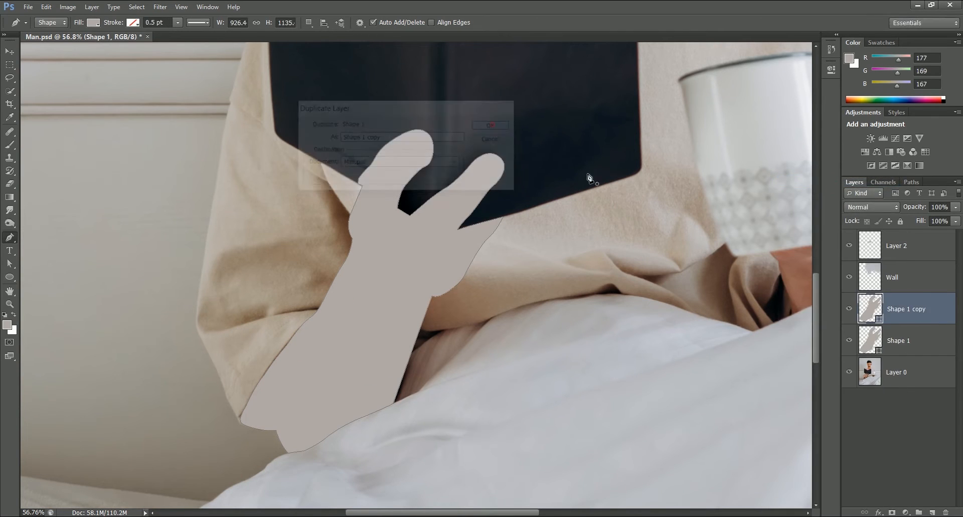
left_click(489, 125)
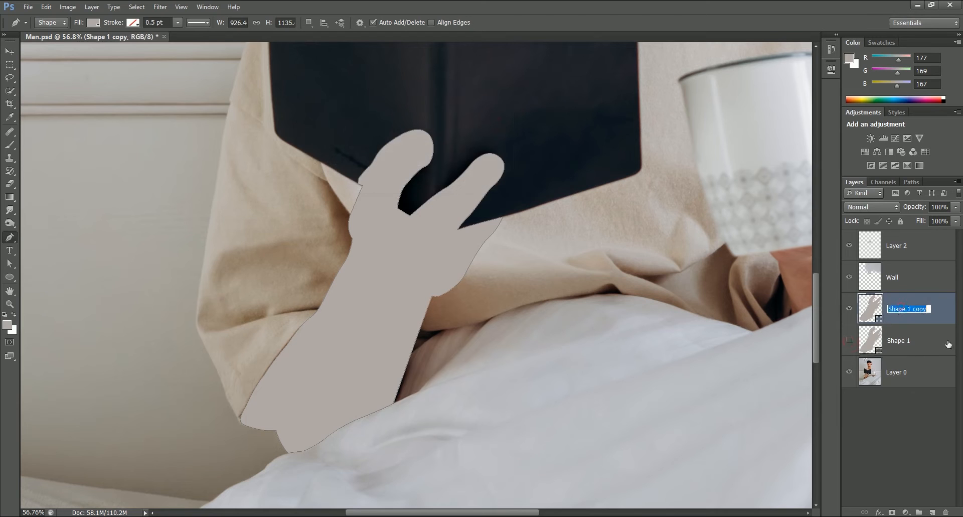
type("Book Ma")
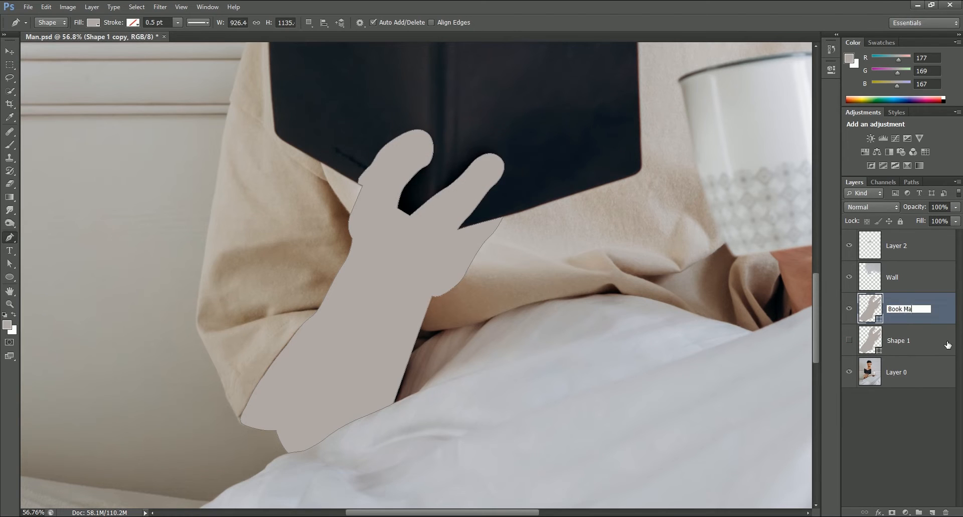
key("Return")
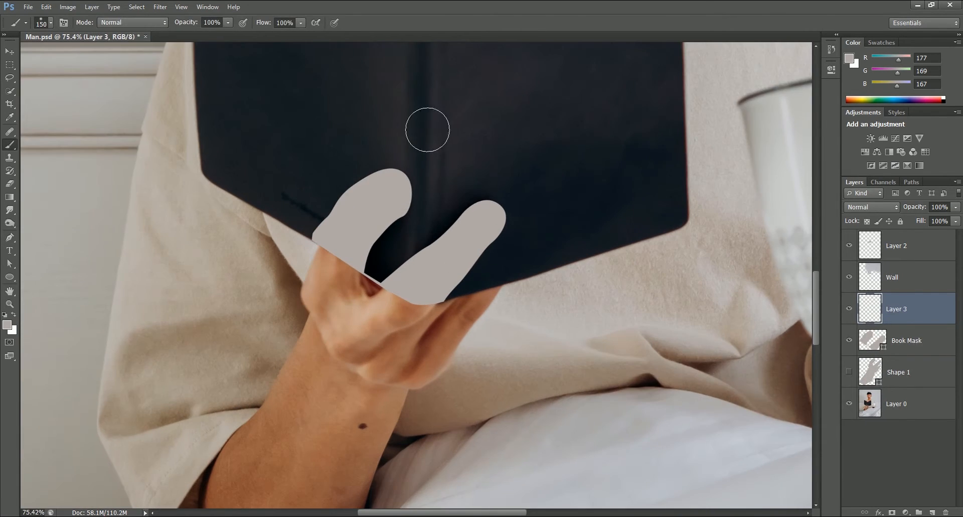
- Clone book-cover texture over the fingers with Sample: All Layers, then erase stray cloning
left_click(414, 22)
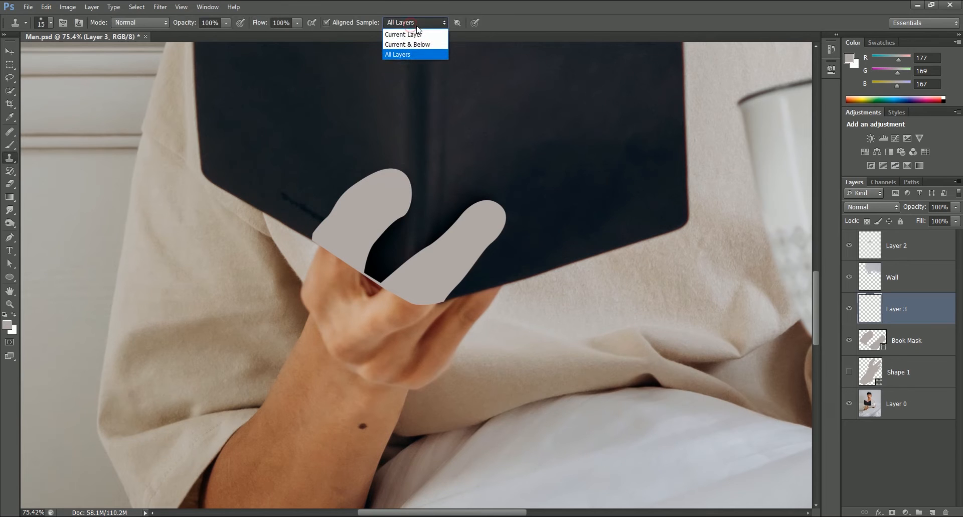
left_click(397, 54)
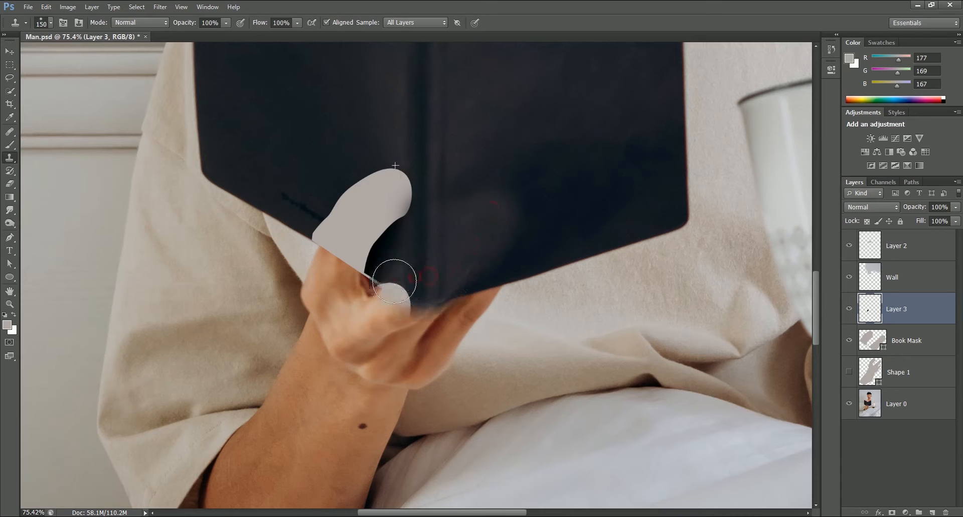
left_click_drag(393, 281, 391, 213)
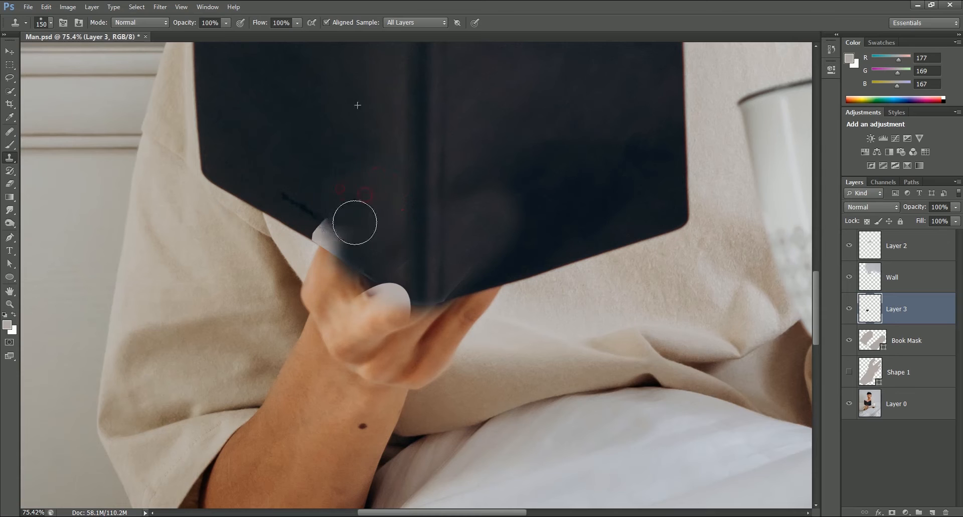
left_click_drag(355, 221, 427, 301)
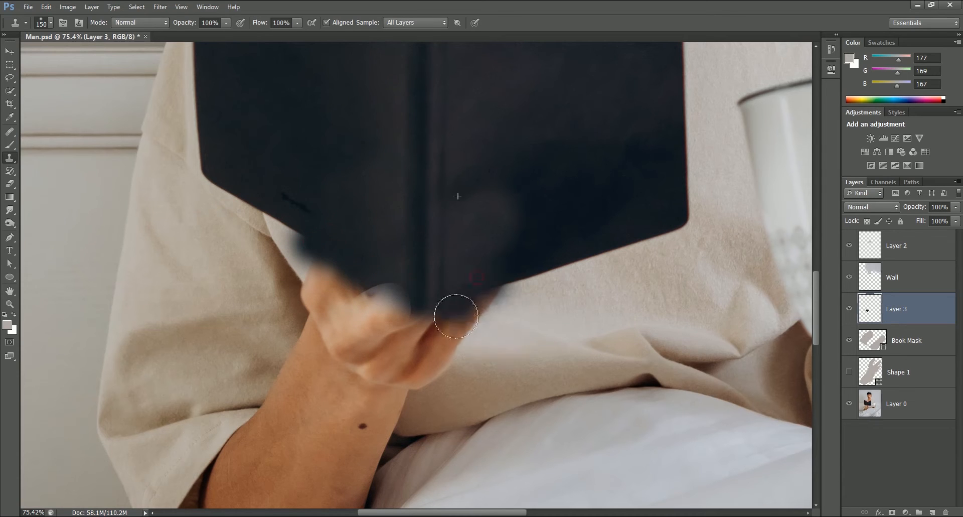
left_click_drag(458, 317, 458, 273)
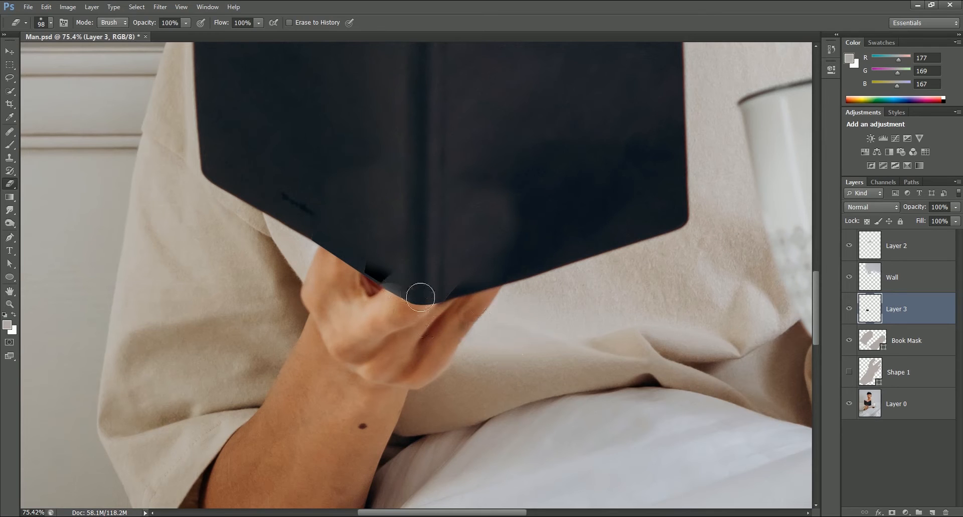
left_click(9, 156)
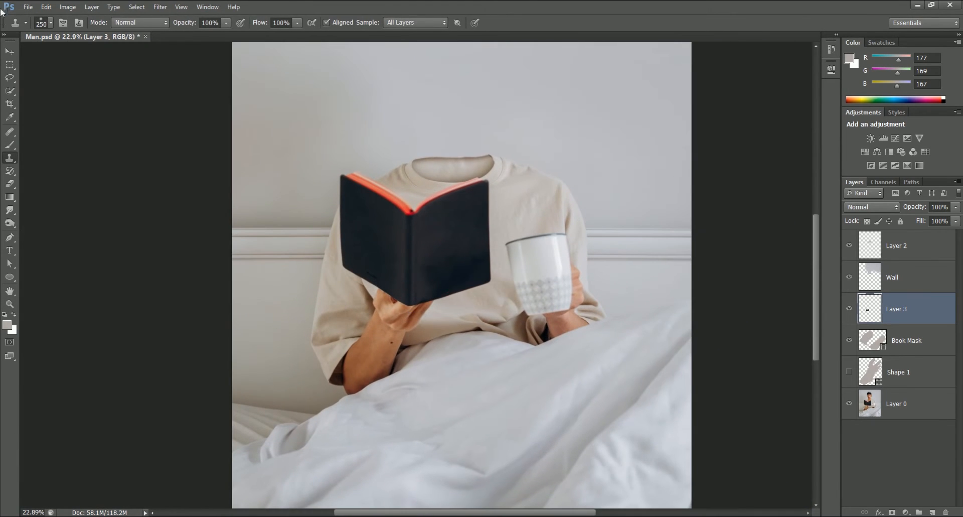
- Rename the book layer to Book and the neckline layer to Neck
double_click(896, 309)
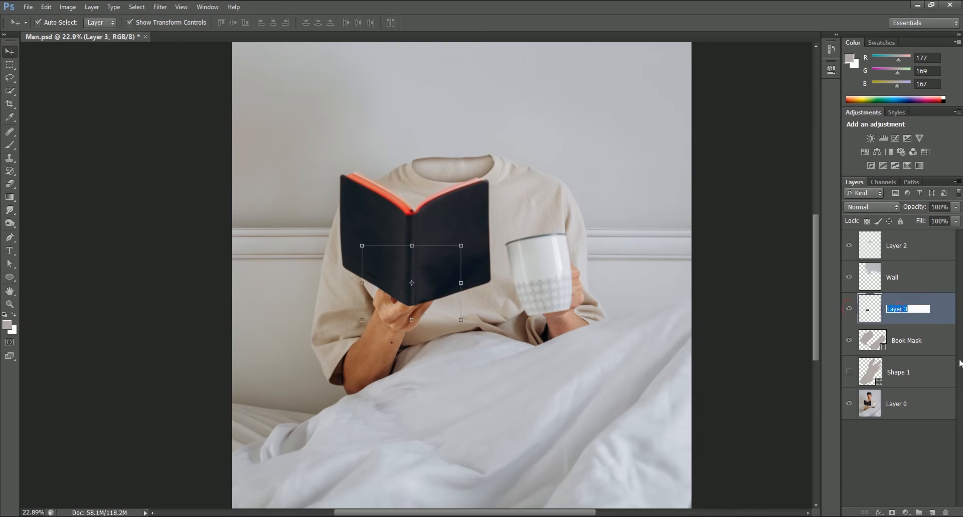
left_click(892, 276)
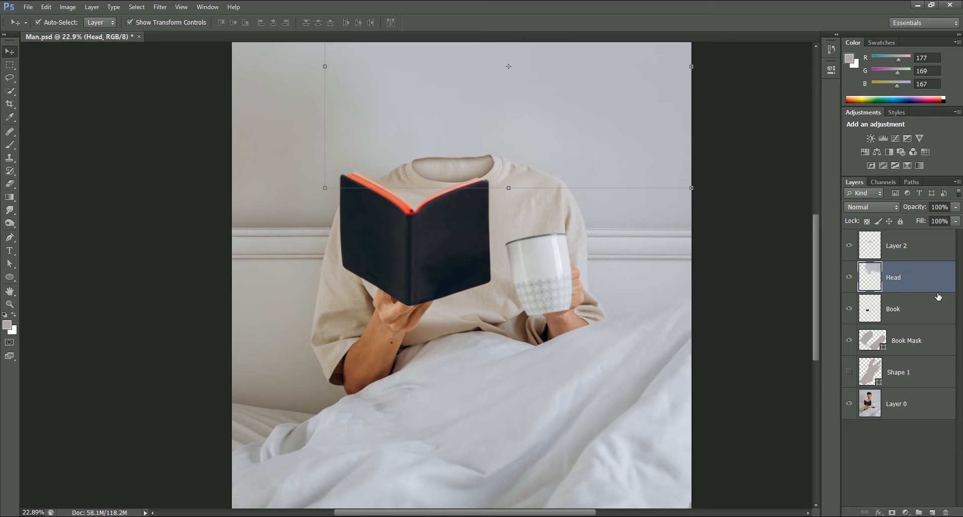
double_click(896, 245)
type("Neck")
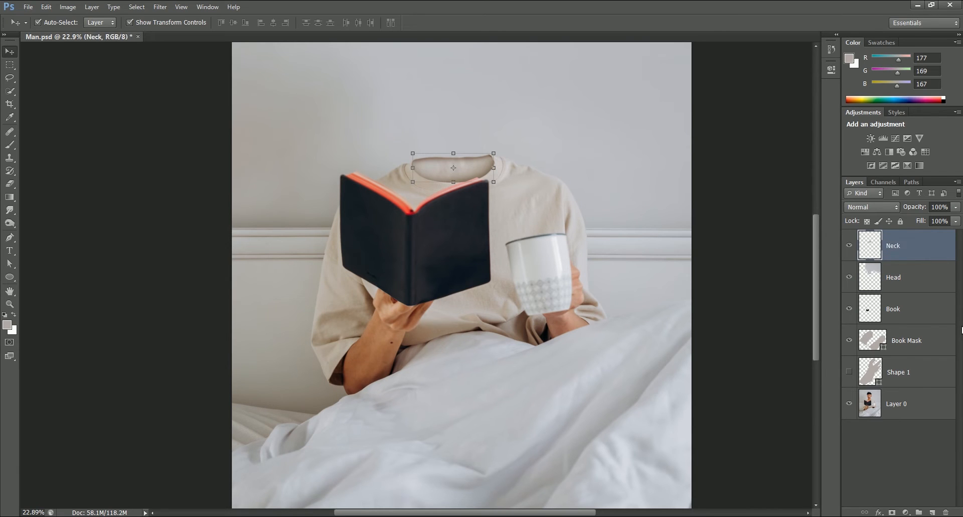
left_click(849, 374)
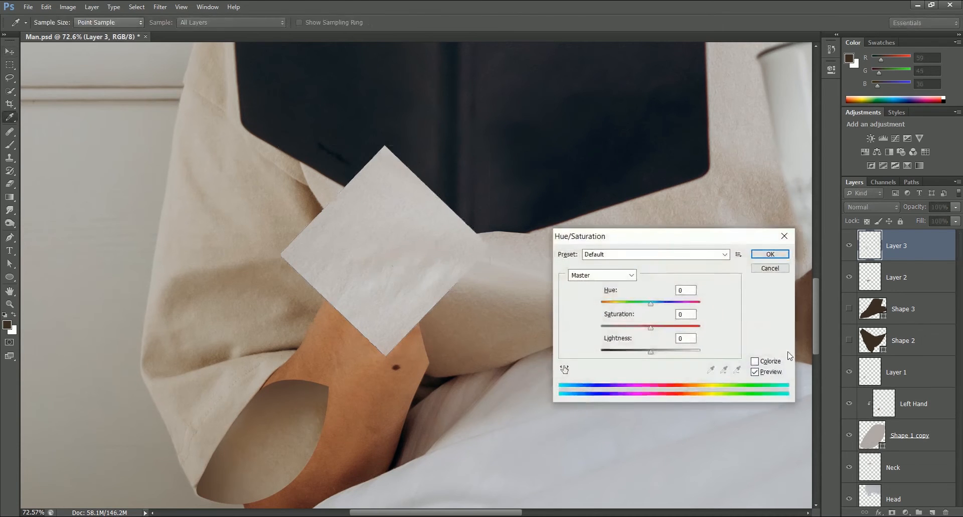
- Apply Hue/Saturation to the fabric patch with Saturation +51 and Hue 0
left_click_drag(650, 326, 678, 326)
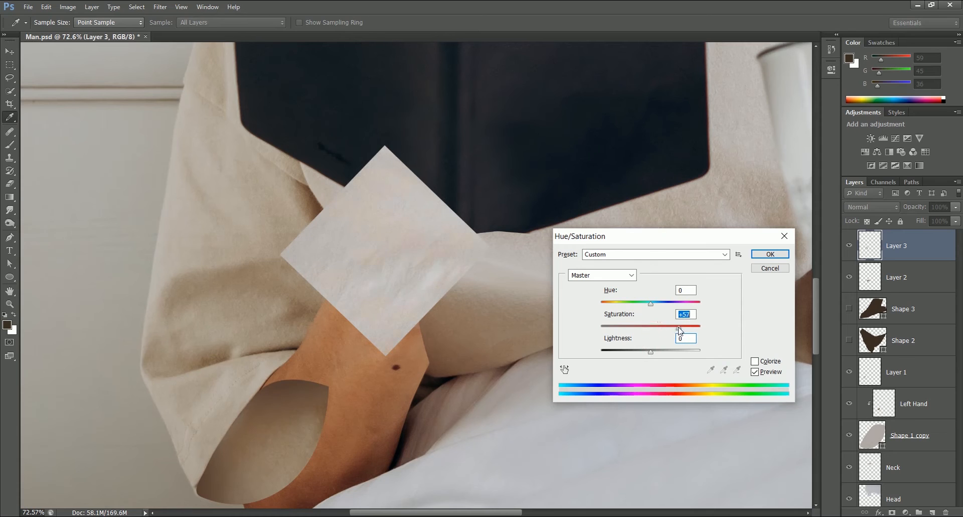
left_click_drag(651, 303, 651, 306)
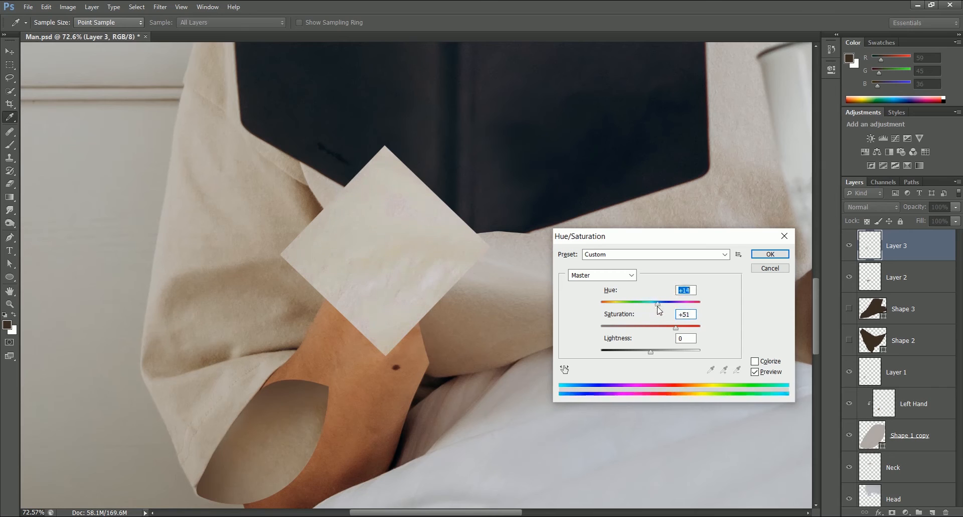
left_click_drag(656, 302, 650, 301)
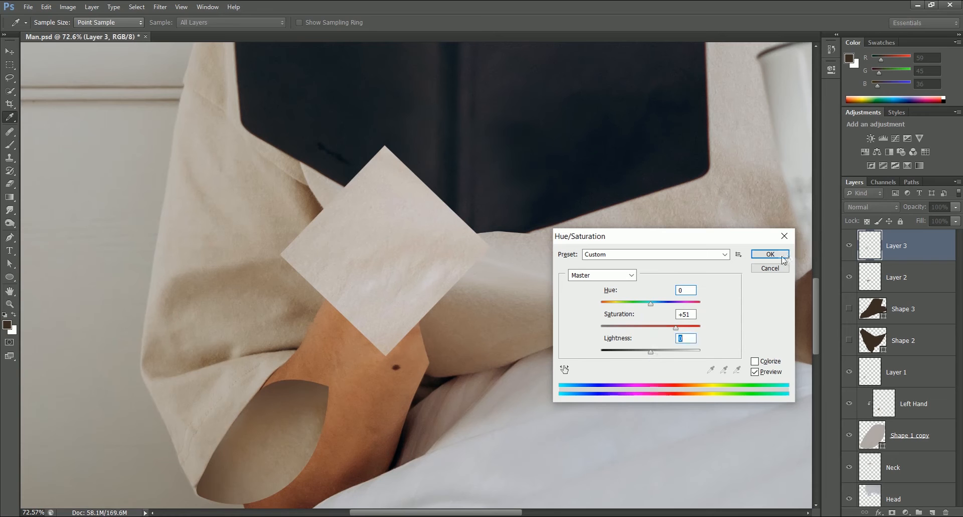
left_click(770, 254)
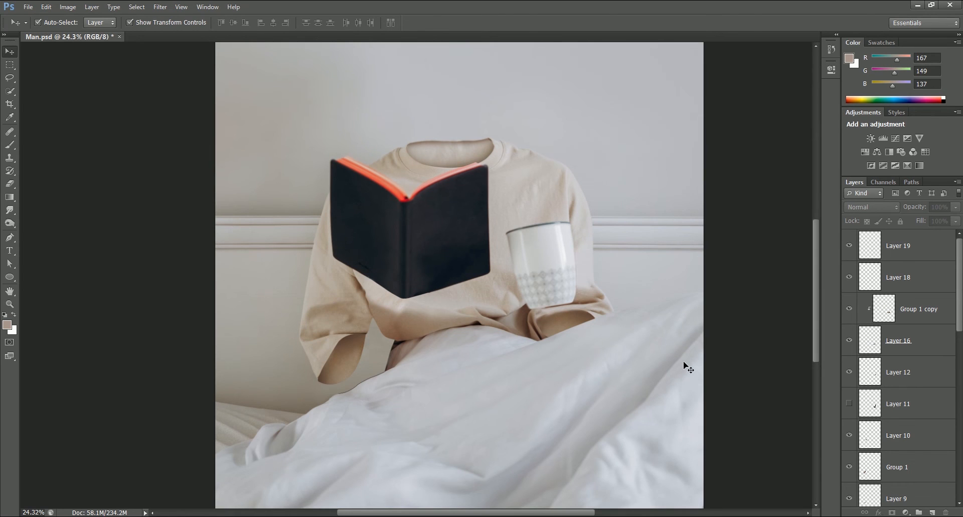
- Draw a tall tan rectangle over the bedsheet, rename its layer, and edit the Front contents
left_click(897, 246)
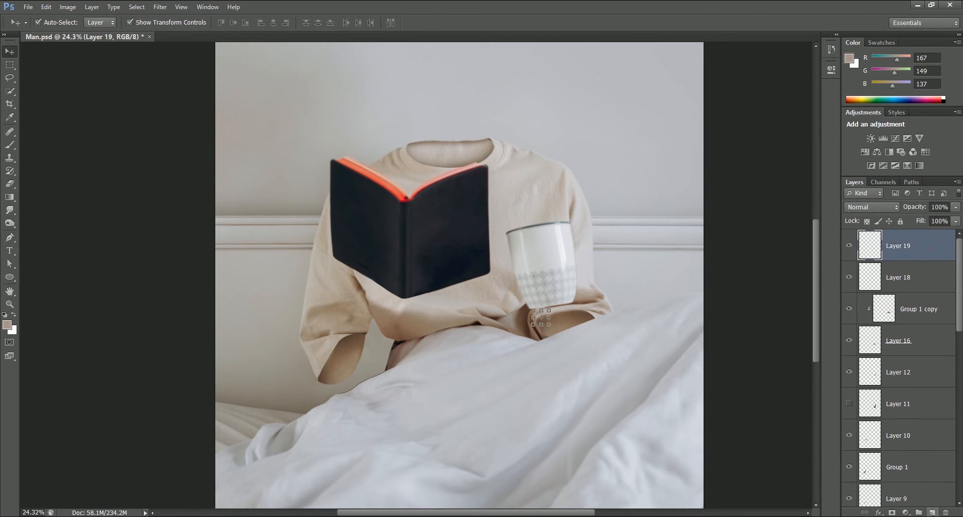
left_click(10, 278)
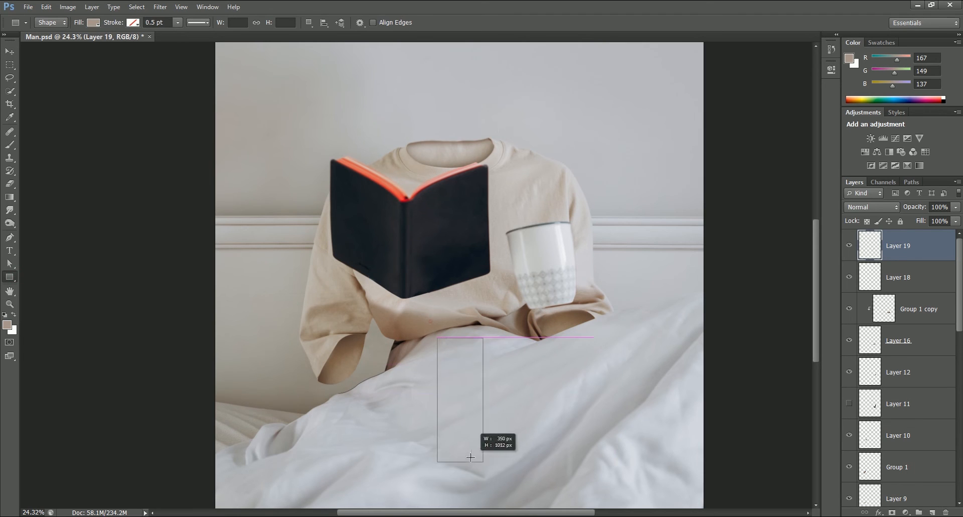
left_click_drag(436, 338, 615, 298)
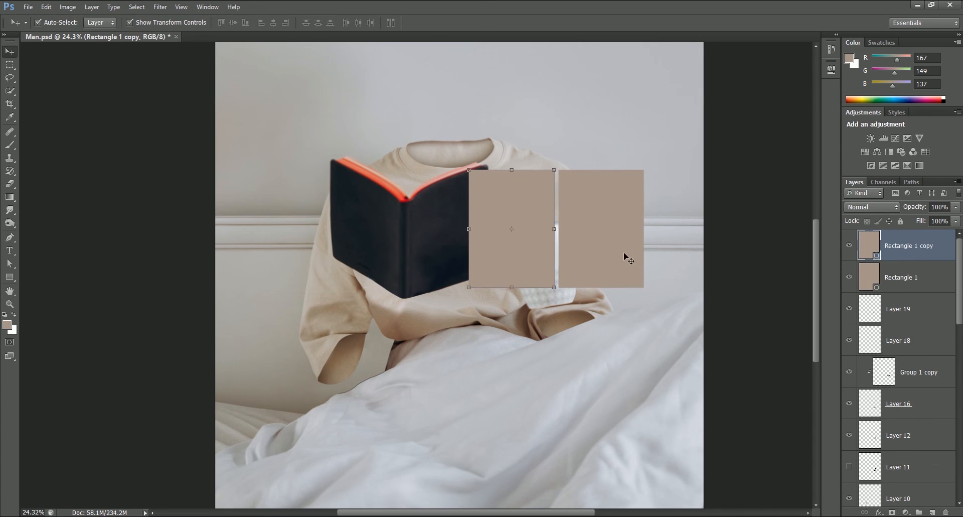
double_click(901, 276)
type("Front")
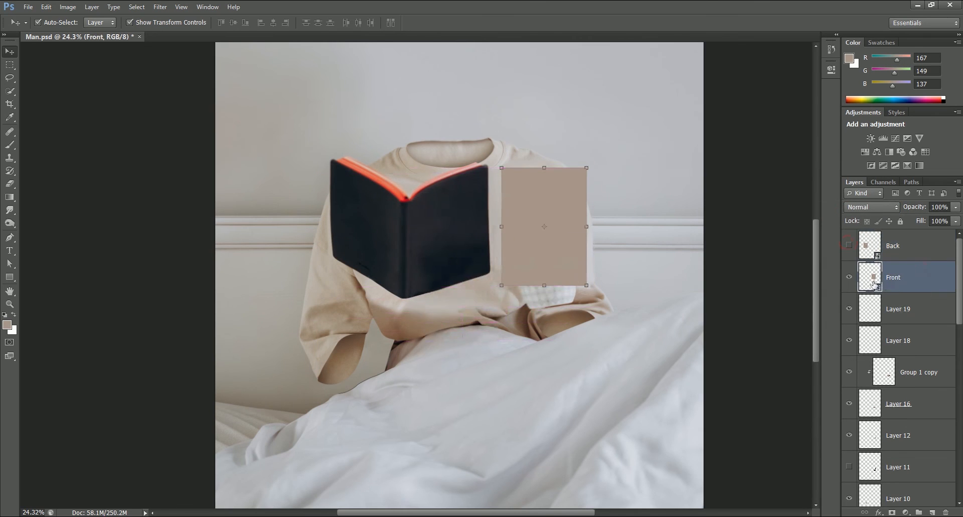
double_click(868, 277)
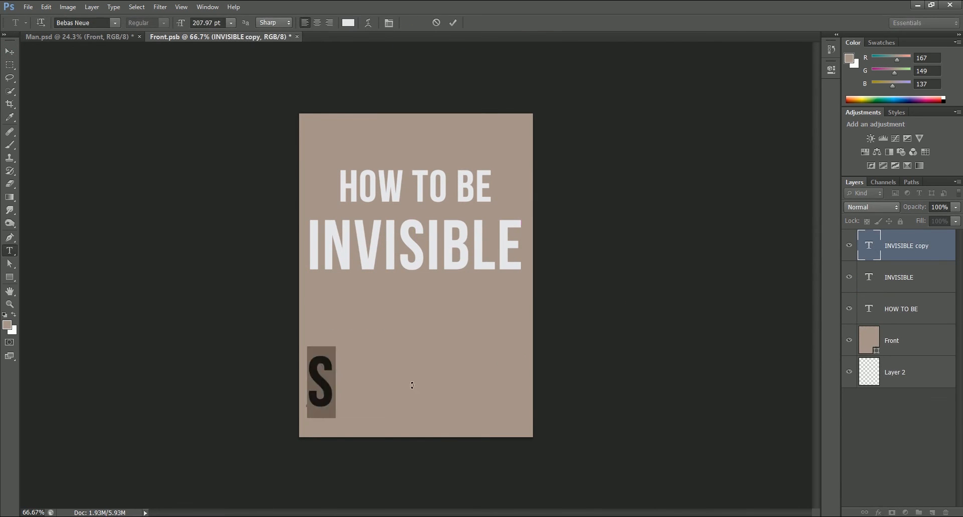
- Commit the 'BY SHUBHAM' author line, then save and close Front.psb
left_click(895, 371)
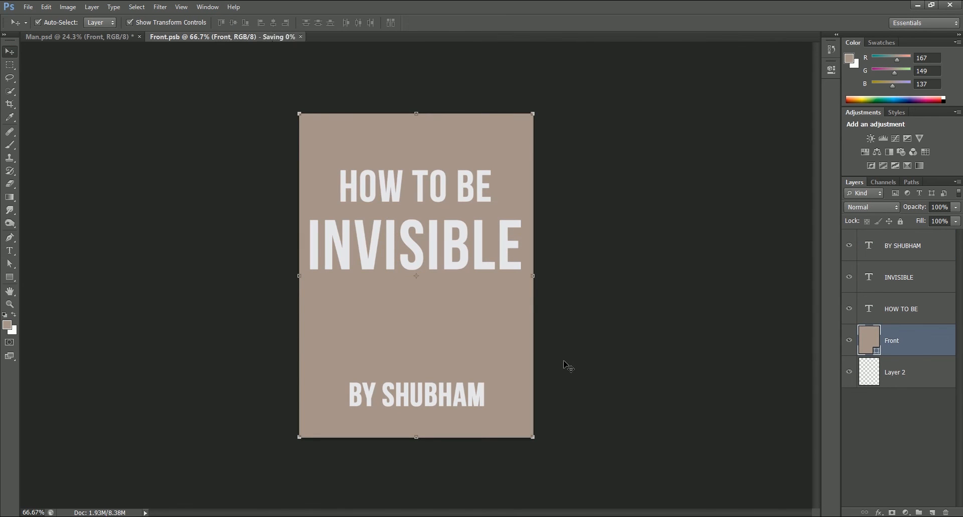
left_click(74, 36)
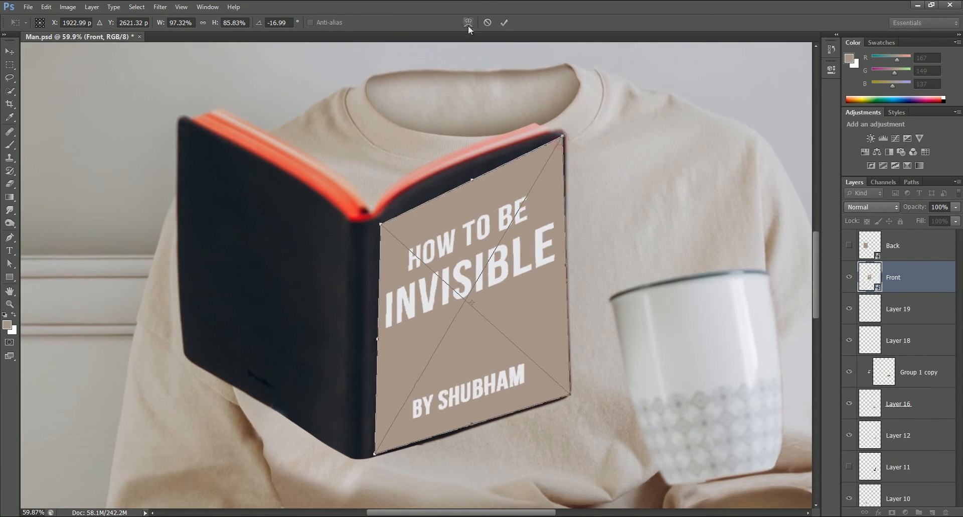
- Warp the Front cover onto the book's right page at 56% opacity and show Back
left_click(468, 22)
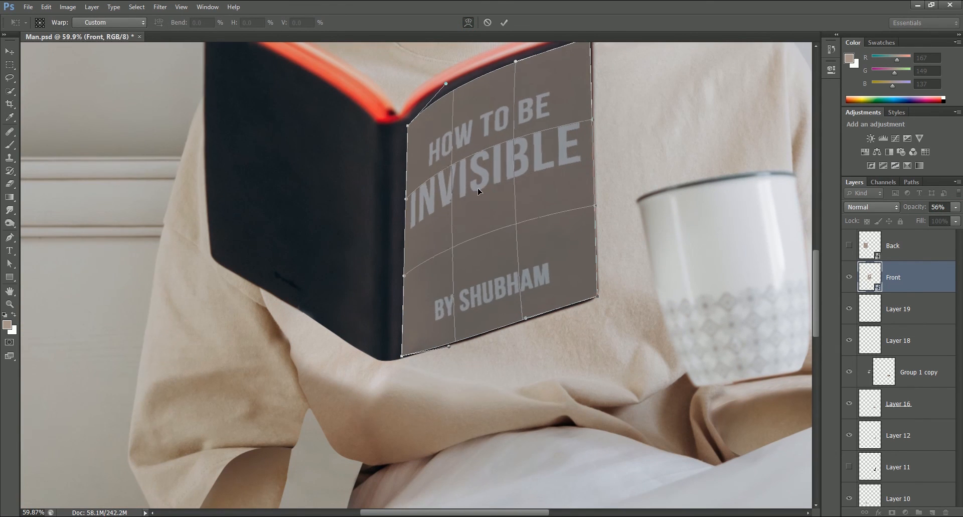
left_click(504, 23)
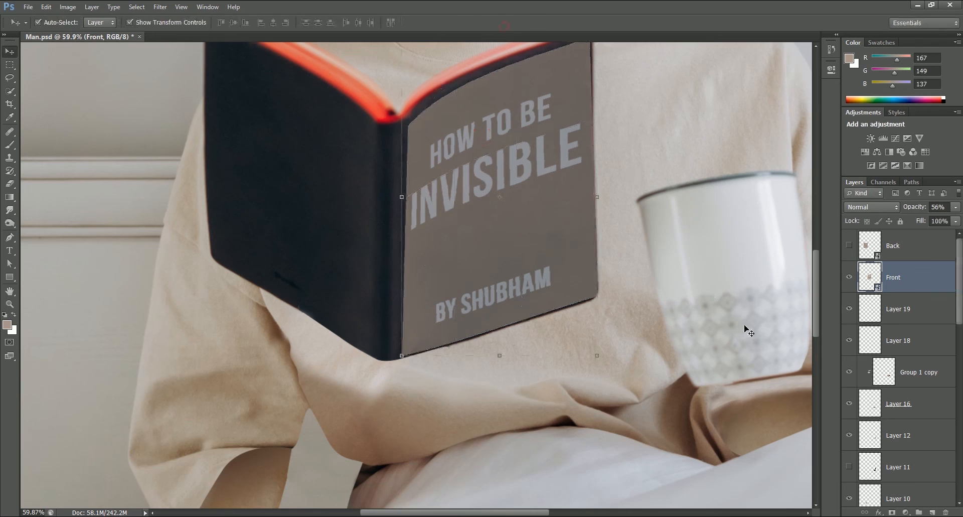
left_click(893, 245)
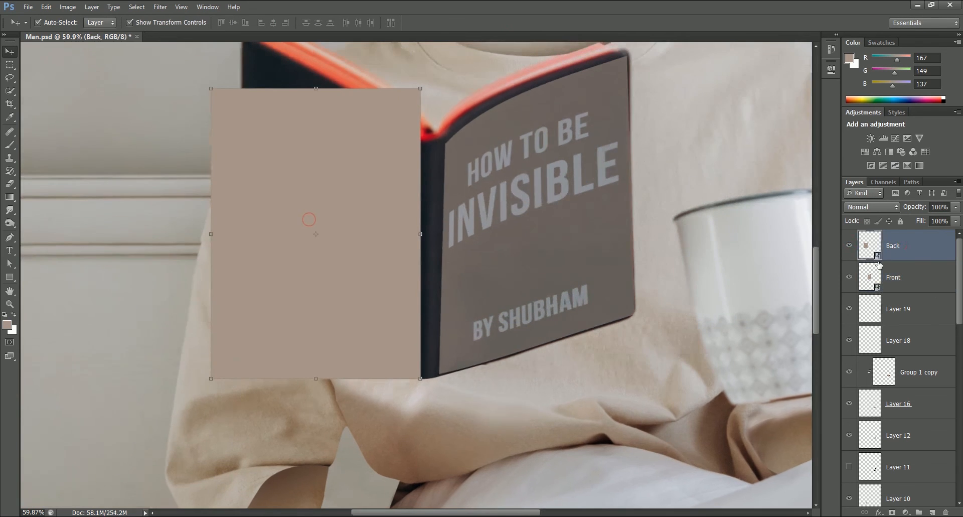
- Edit the Back smart object with blurb, divider line and GraphicArena logo, then save and close
double_click(869, 244)
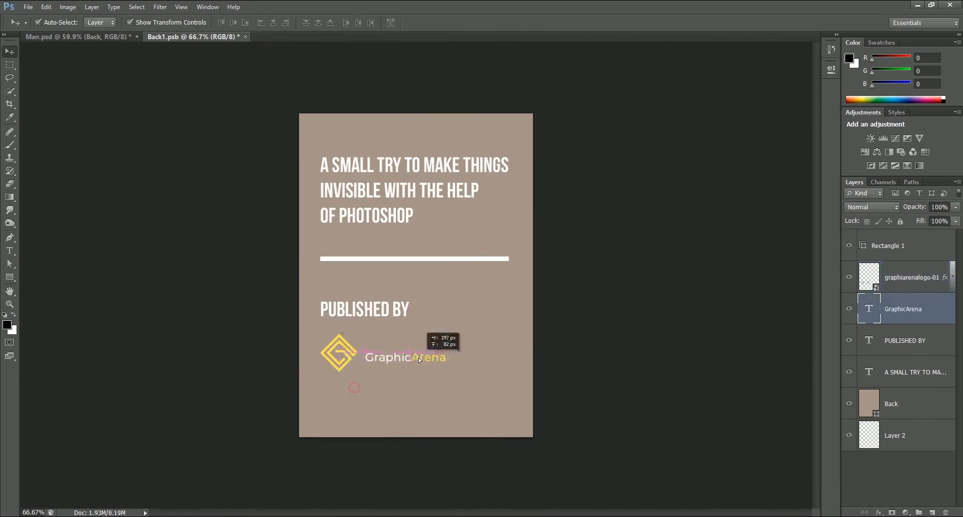
left_click(886, 245)
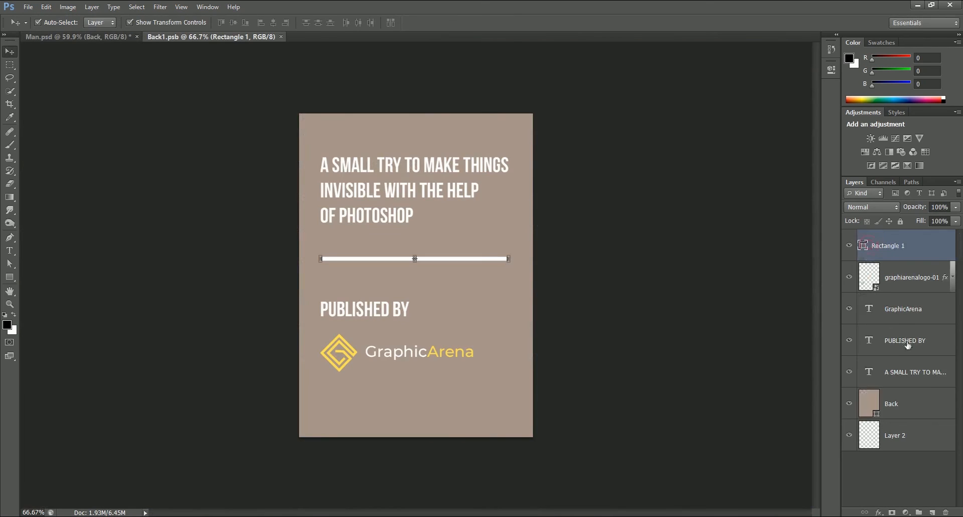
left_click(67, 36)
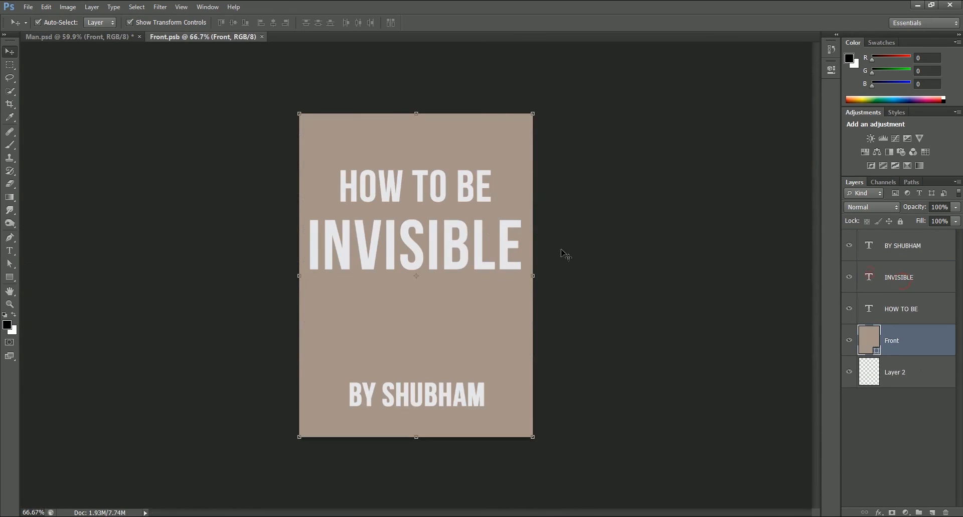
left_click(61, 36)
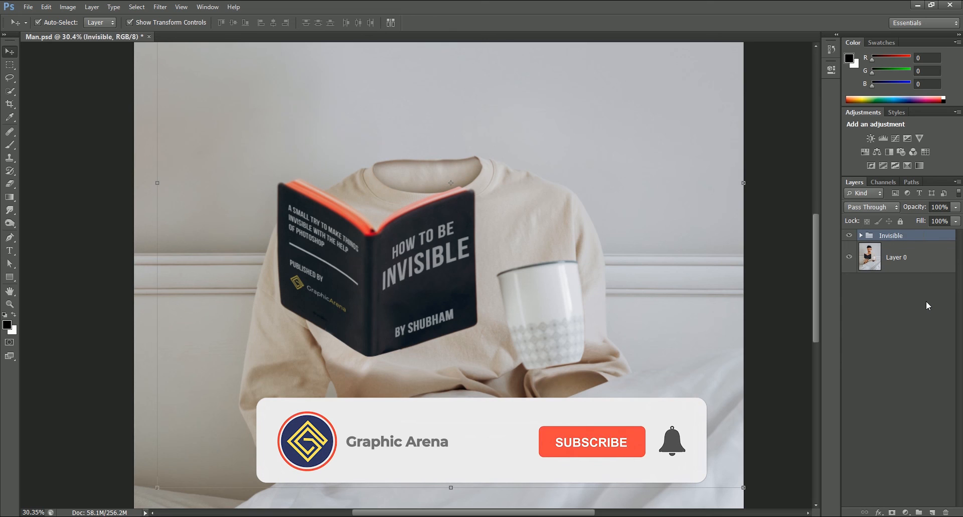
- Toggle the Invisible group off, on, then off to compare with the original photo
left_click(849, 238)
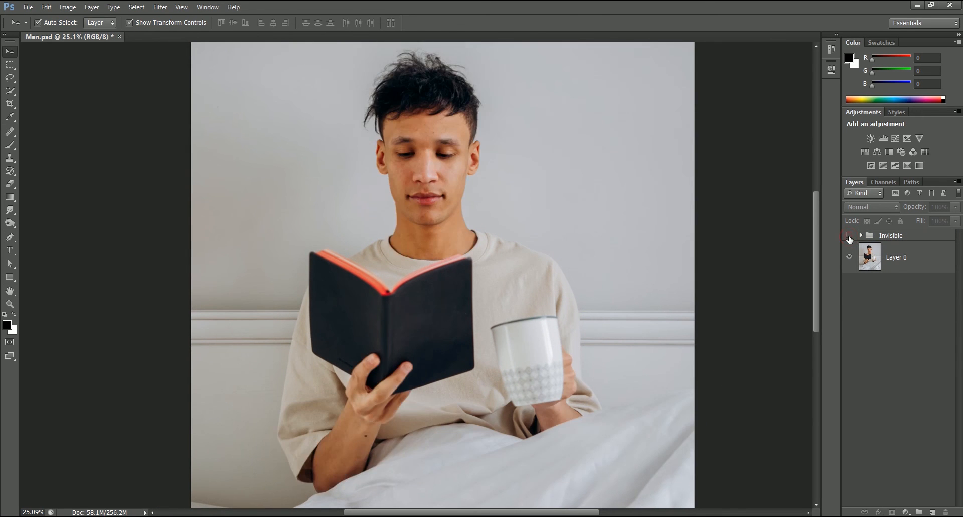
left_click(849, 237)
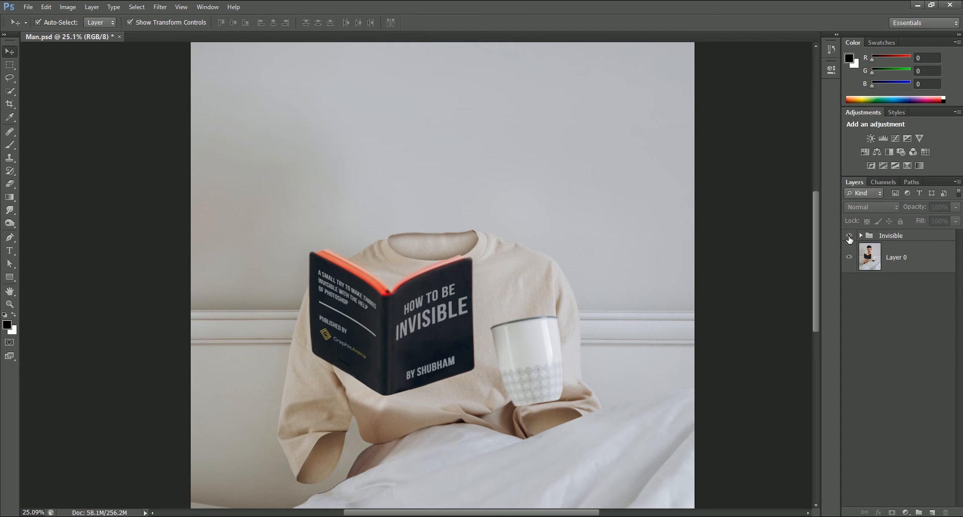
left_click(849, 238)
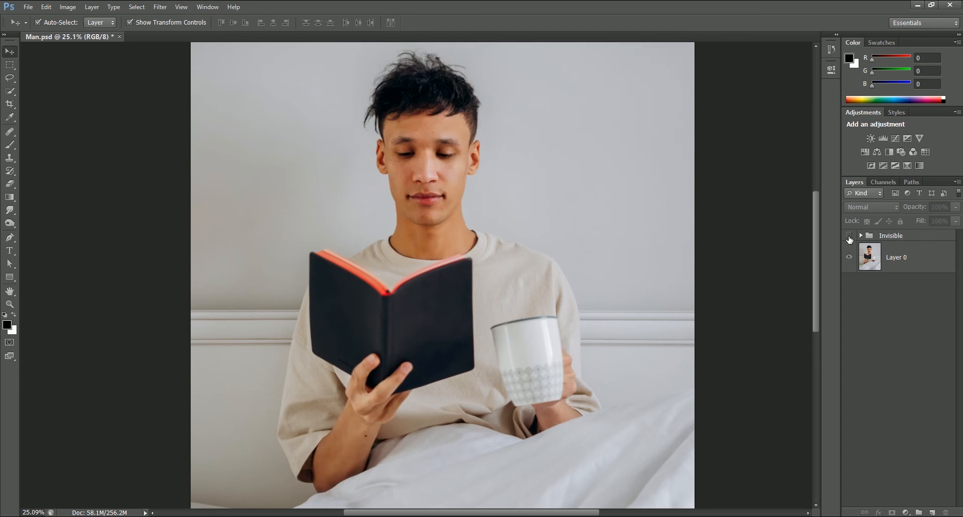